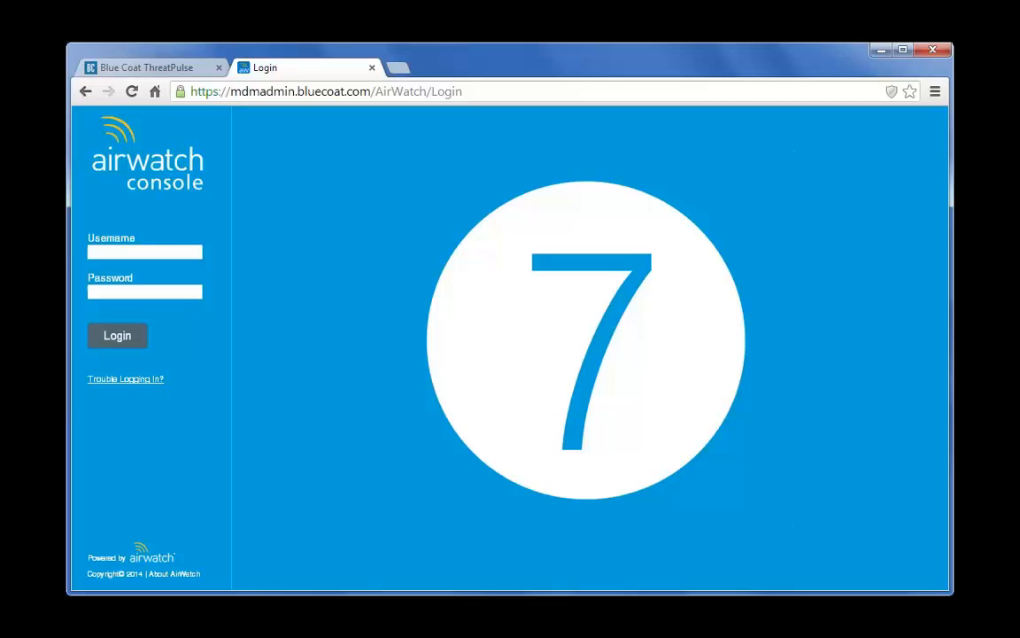
# - Sign in to AirWatch Console to reach the Devices dashboard showing 17 devices
pyautogui.click(144, 252)
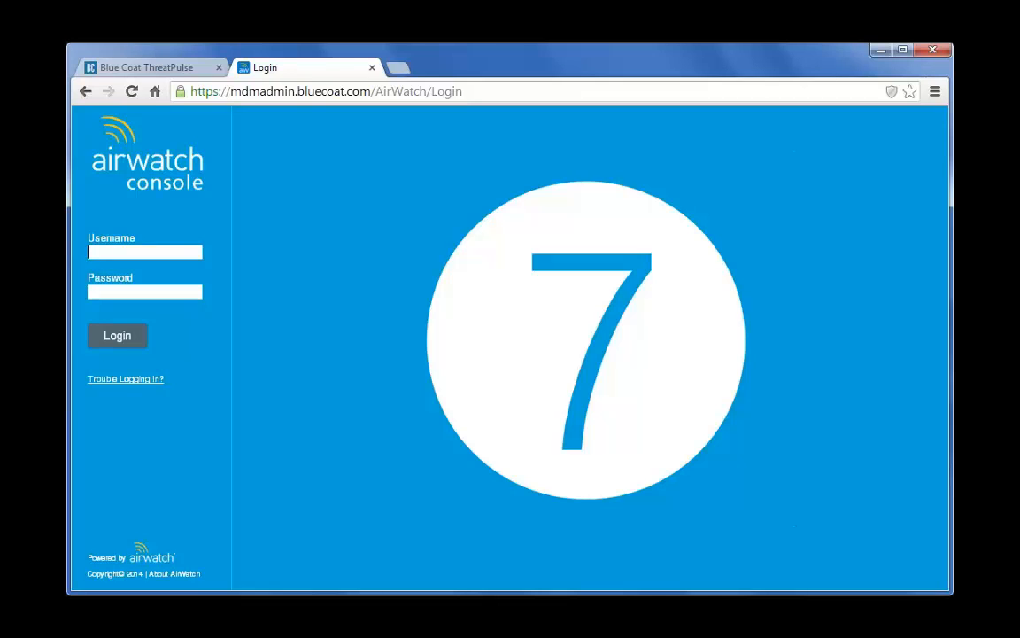
pyautogui.click(117, 335)
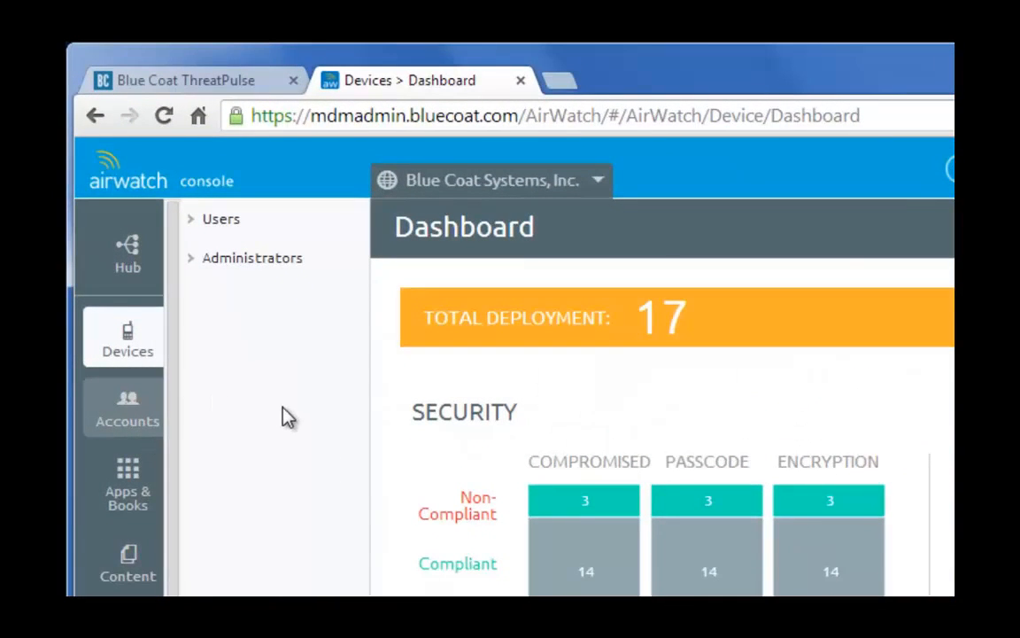
# - Open User Groups and start adding a new Directory user group
pyautogui.click(127, 407)
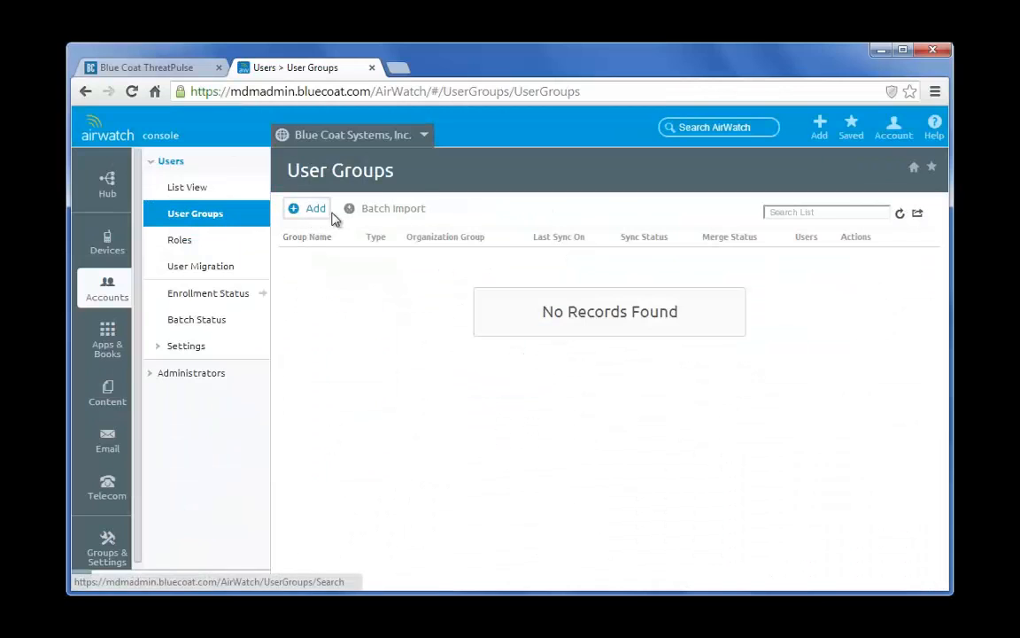
pyautogui.click(310, 208)
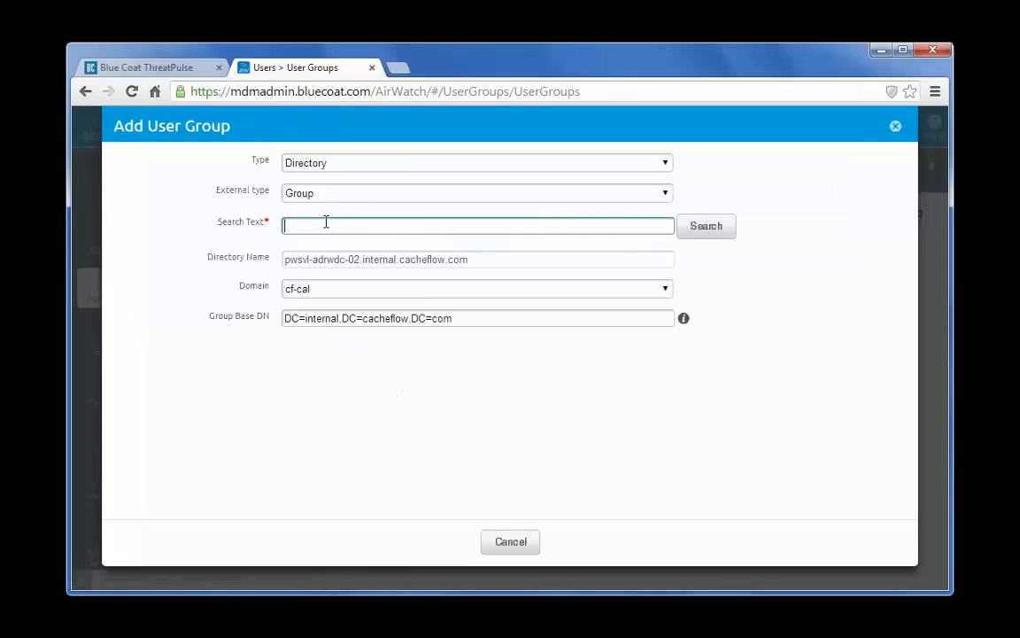
pyautogui.write('kent')
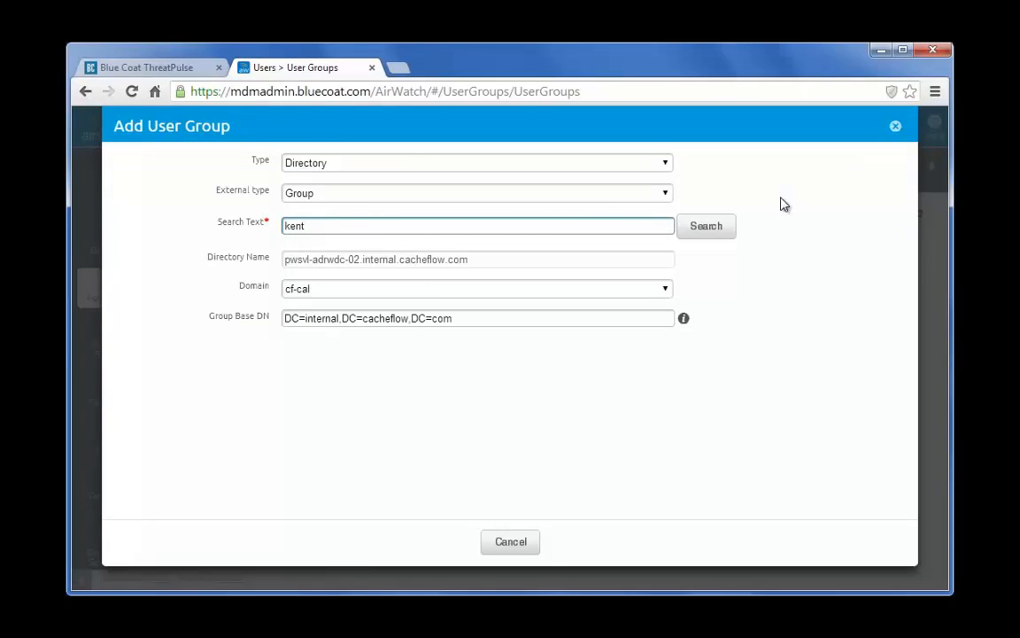
pyautogui.click(706, 226)
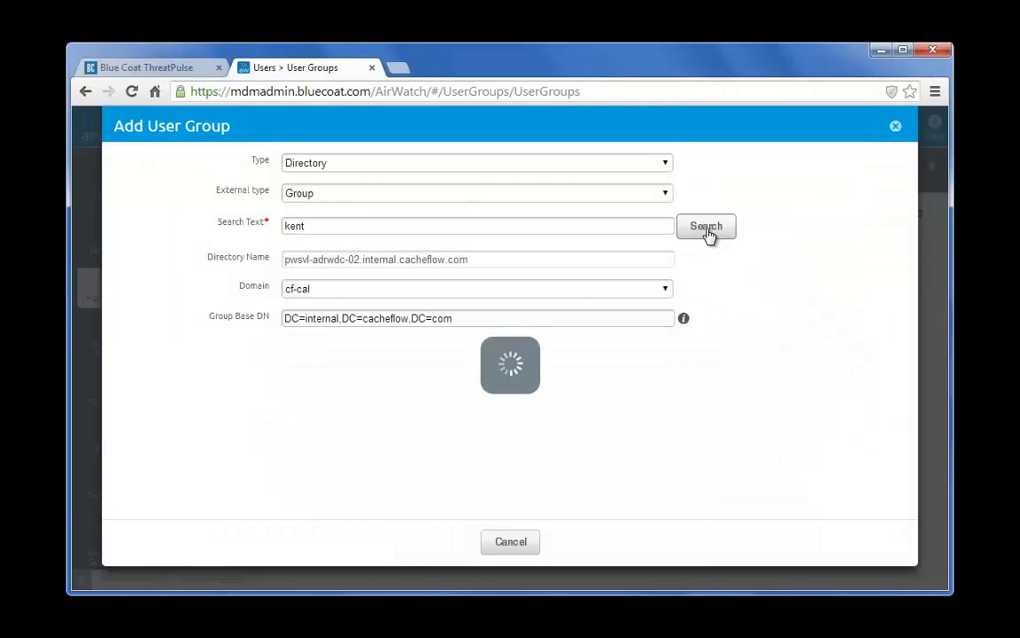
pyautogui.click(706, 226)
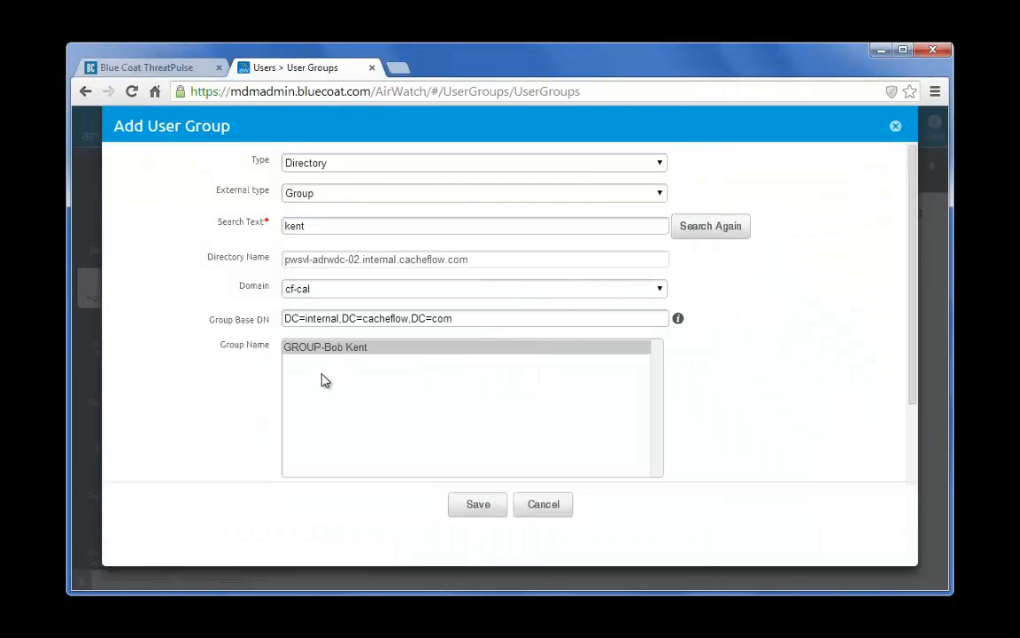
pyautogui.click(326, 346)
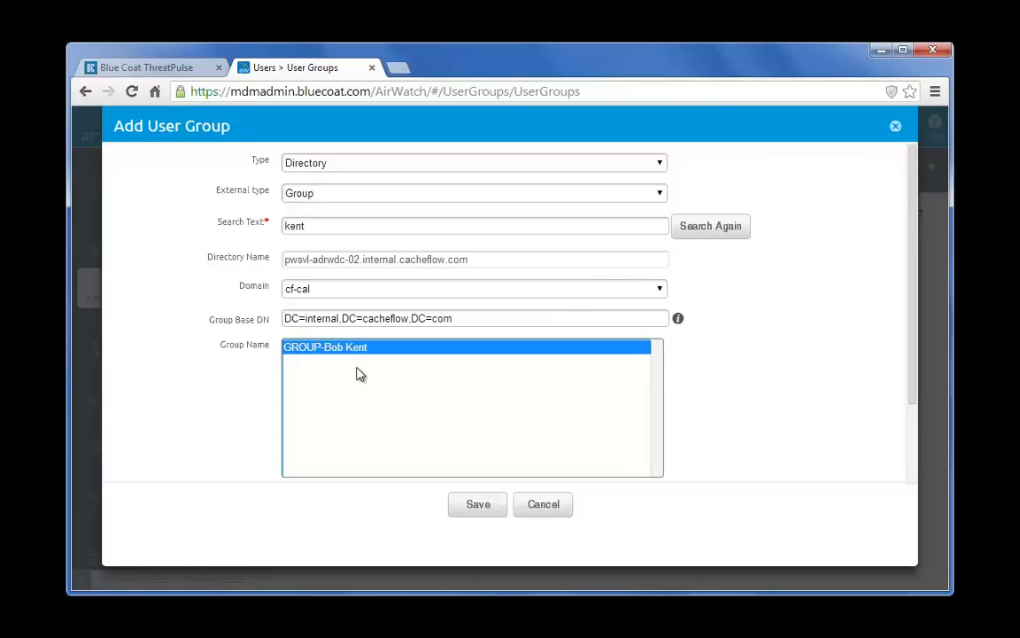
pyautogui.click(477, 504)
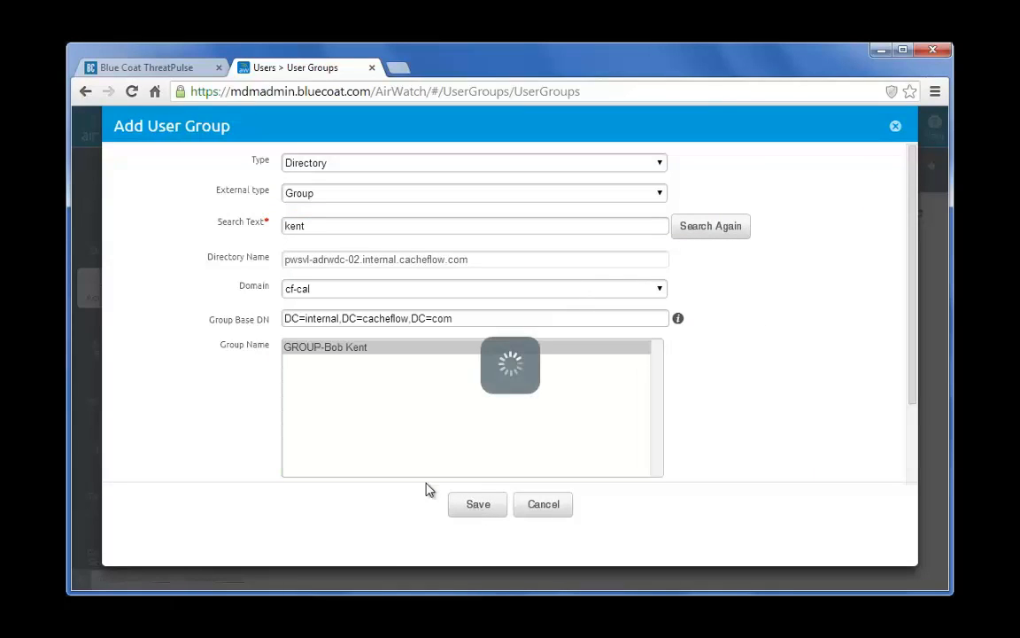
pyautogui.click(477, 504)
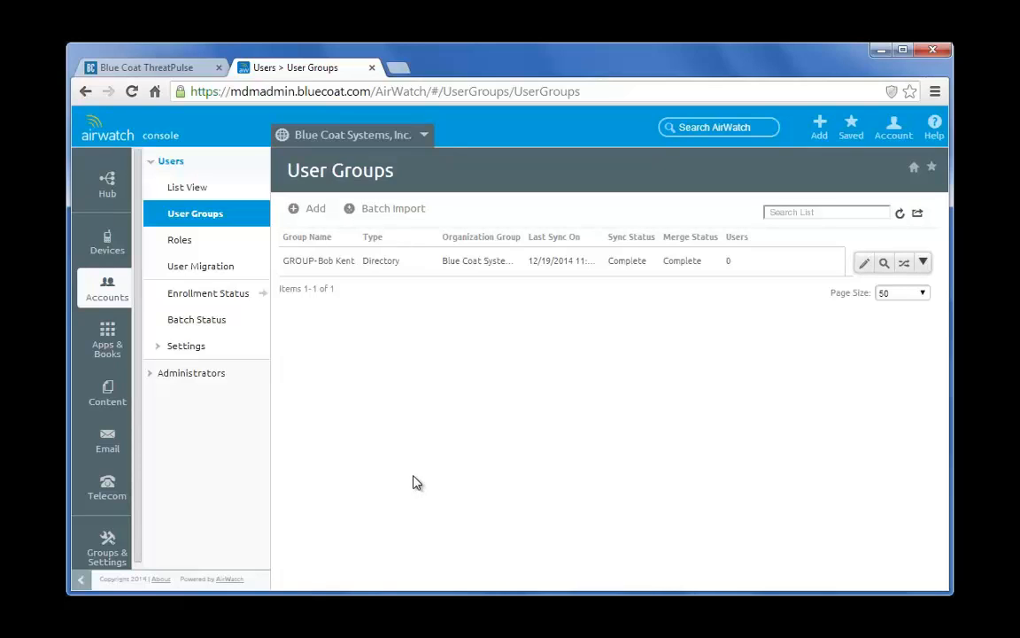
pyautogui.moveTo(107, 339)
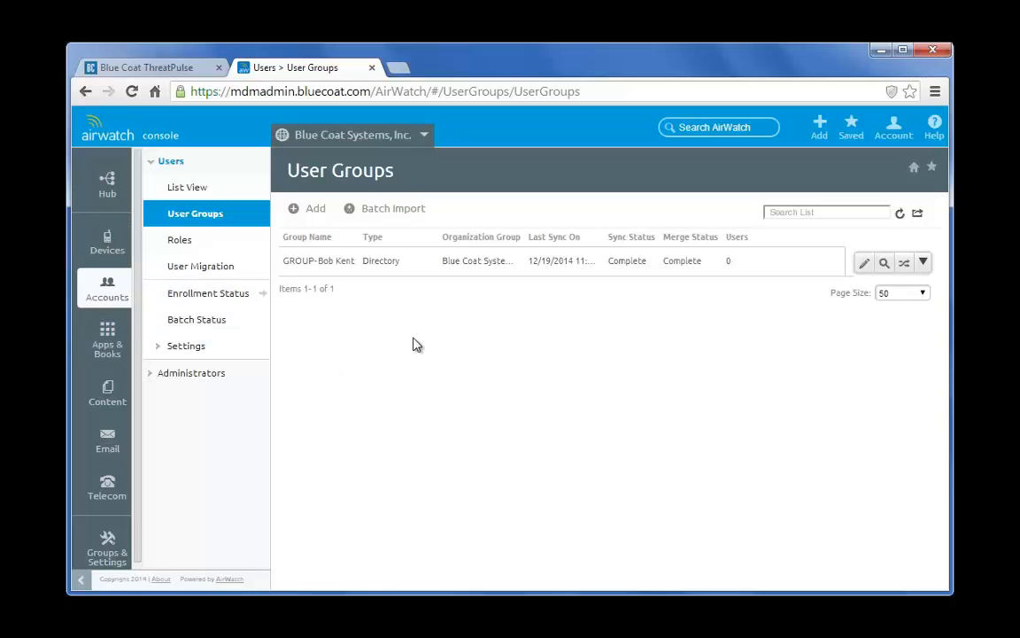
pyautogui.moveTo(400, 345)
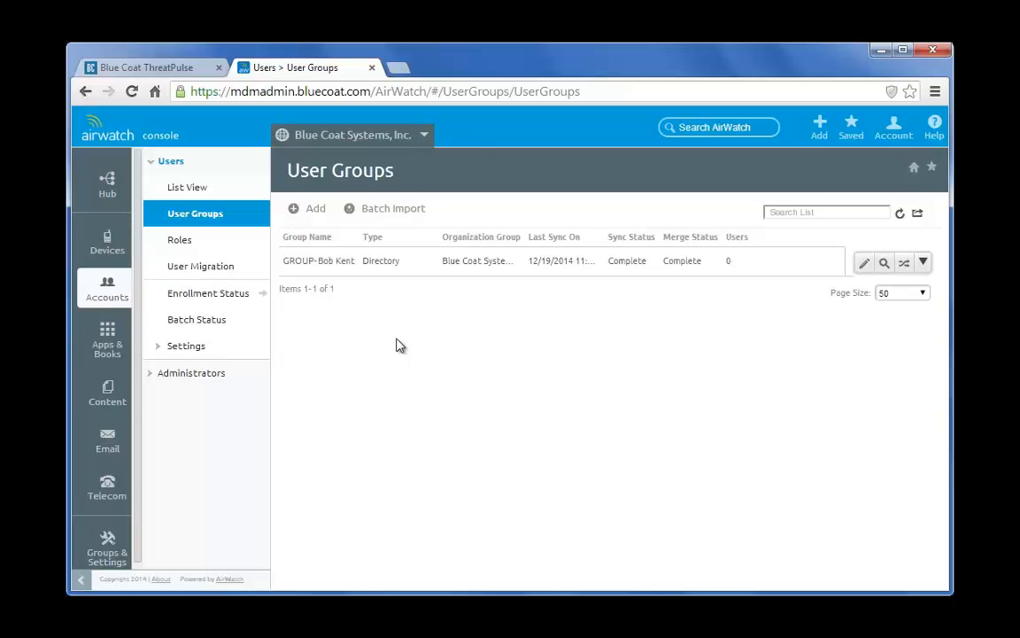
pyautogui.moveTo(478, 379)
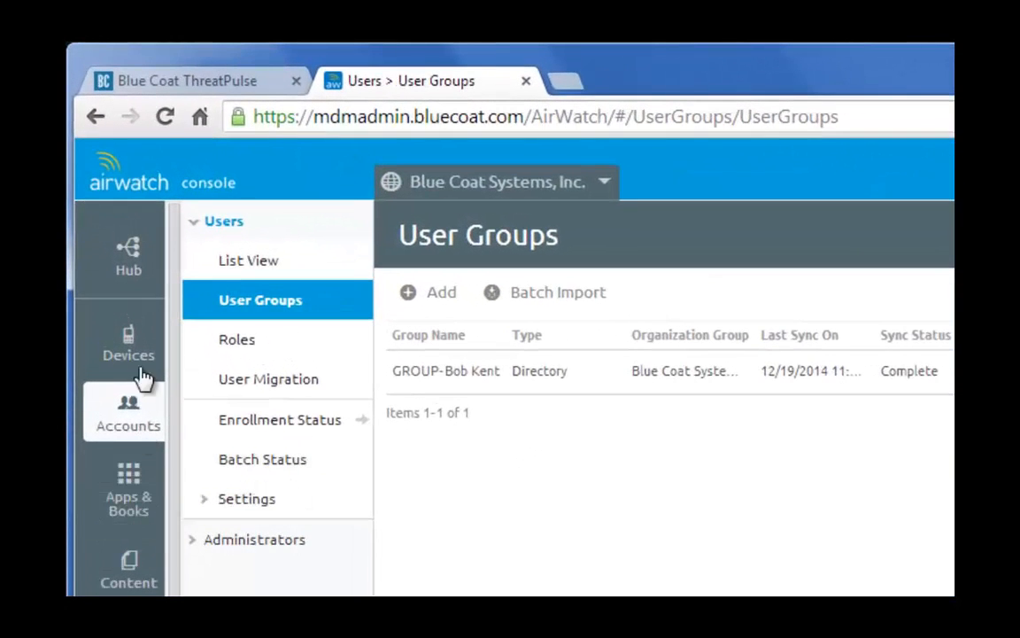
# - Add a new device profile from Devices > Profiles > List View with platform Apple iOS
pyautogui.click(128, 341)
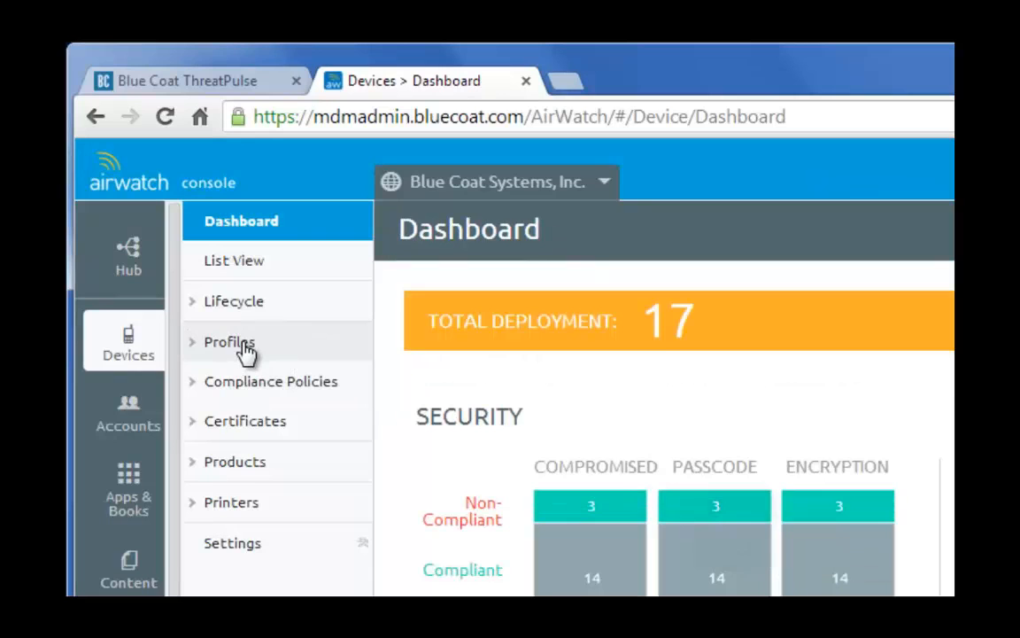
pyautogui.click(229, 342)
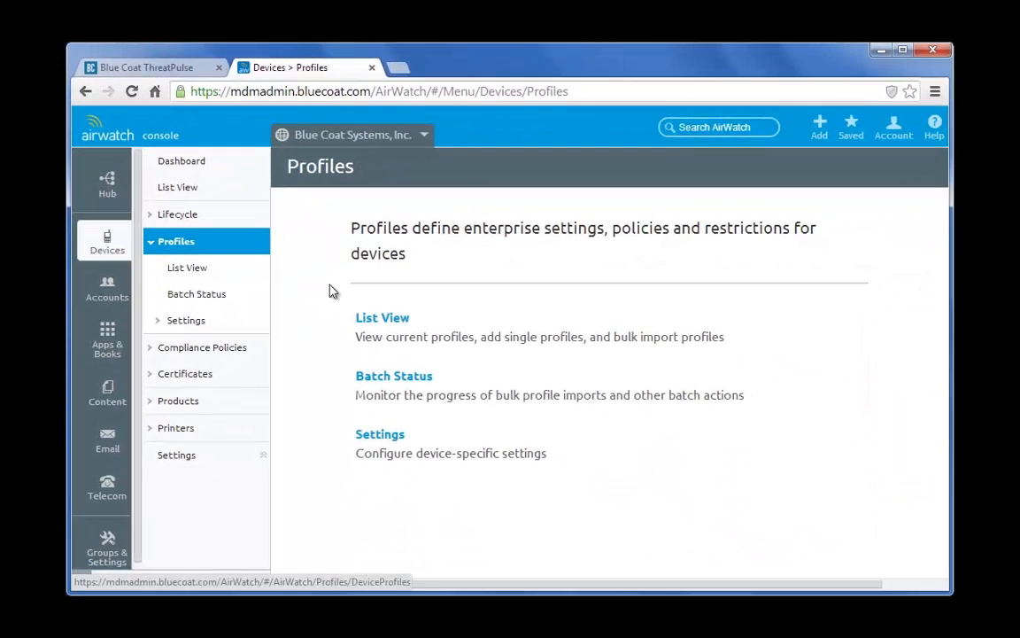
pyautogui.click(187, 267)
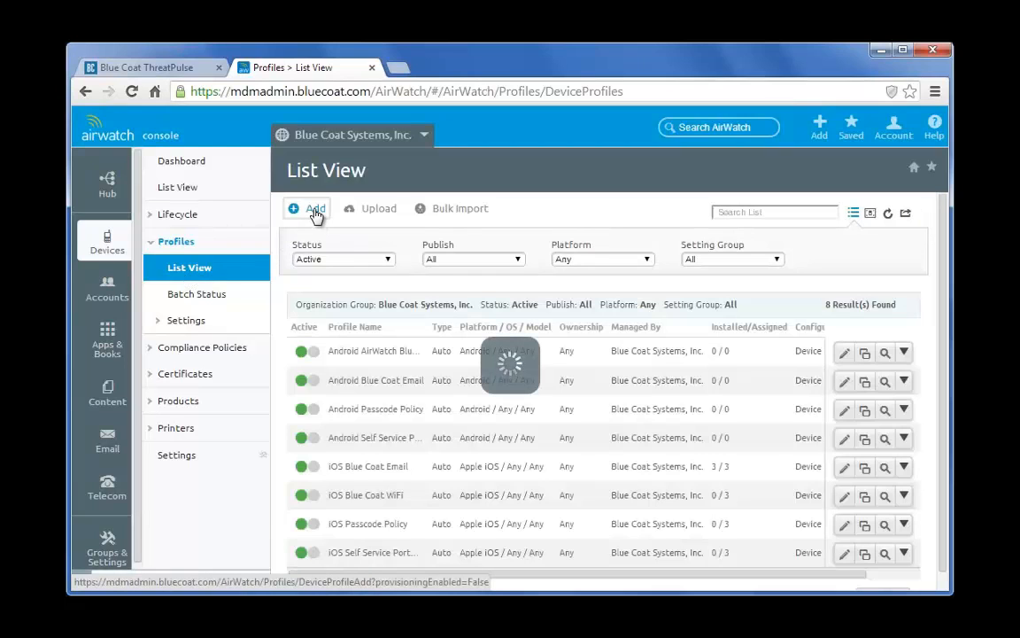
pyautogui.click(315, 208)
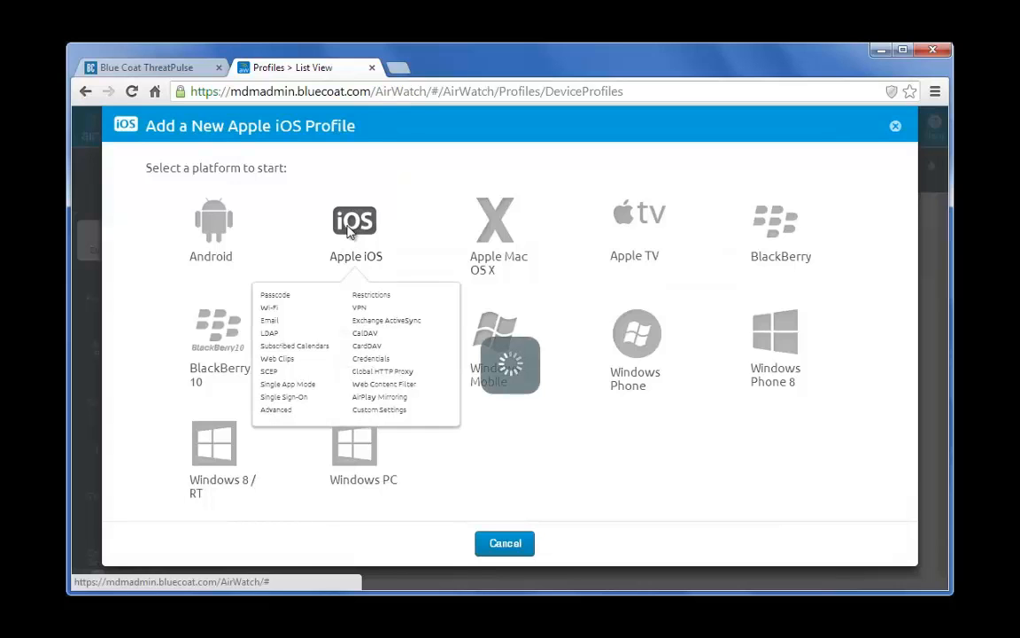
pyautogui.click(355, 221)
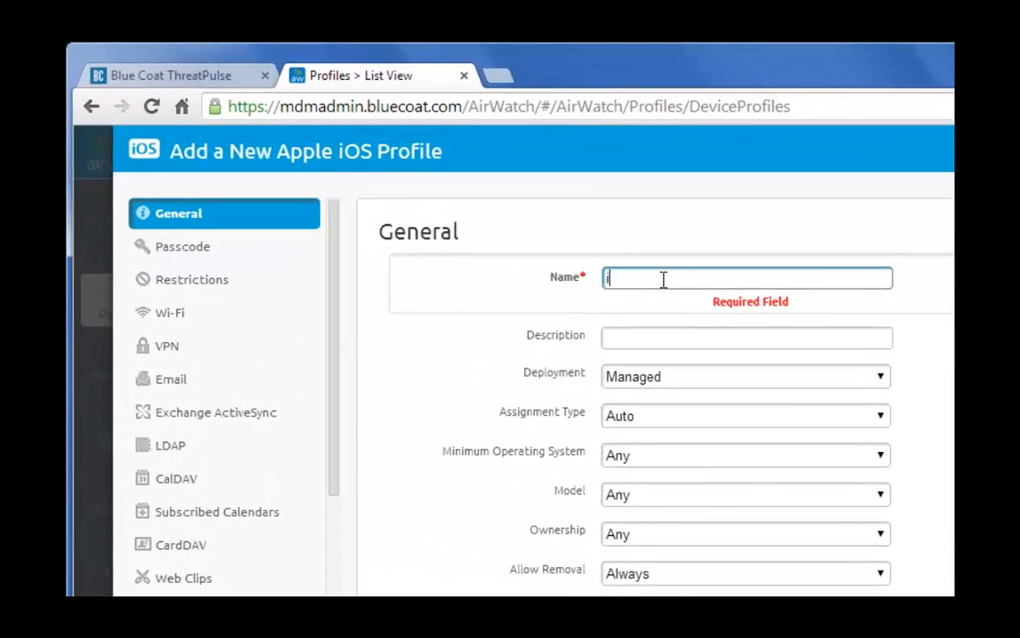
# - Type 'iOS Blue Coat Cloud Service' as the profile name
pyautogui.write('iOS Blue')
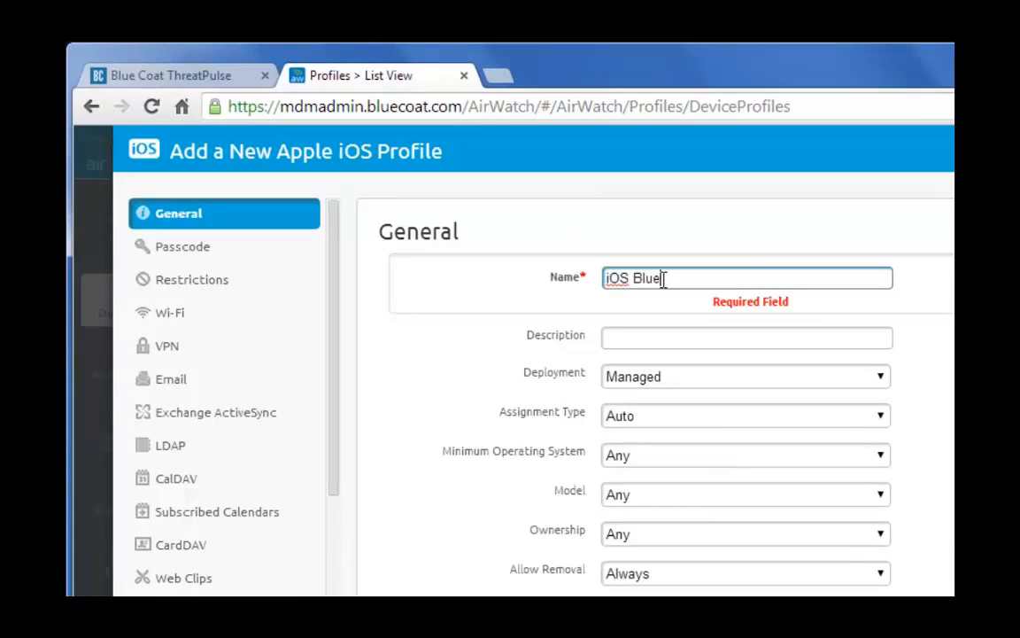
pyautogui.write('Coat Clous')
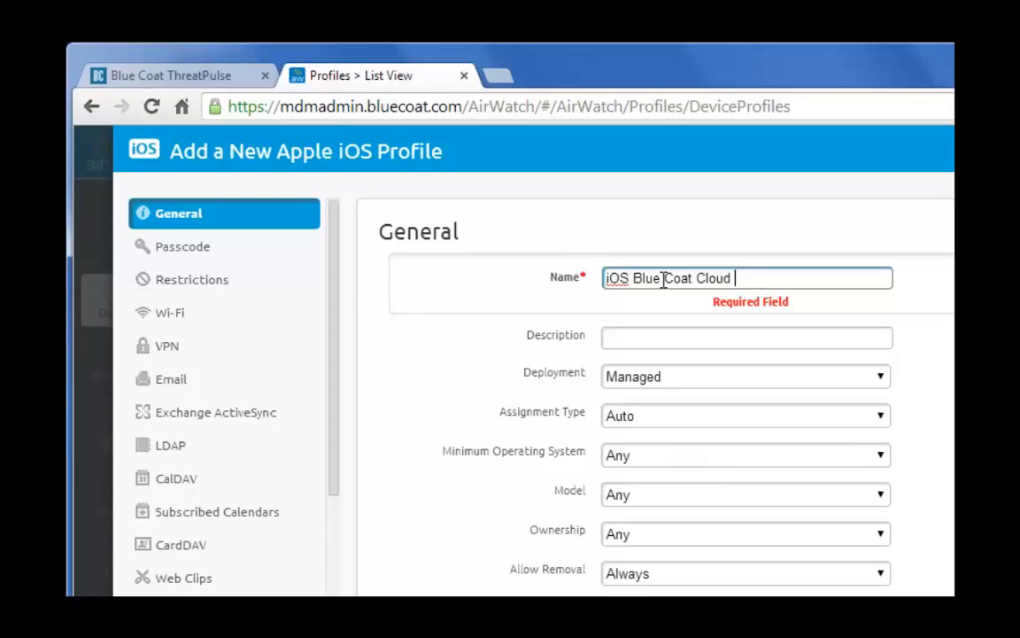
pyautogui.write('Service')
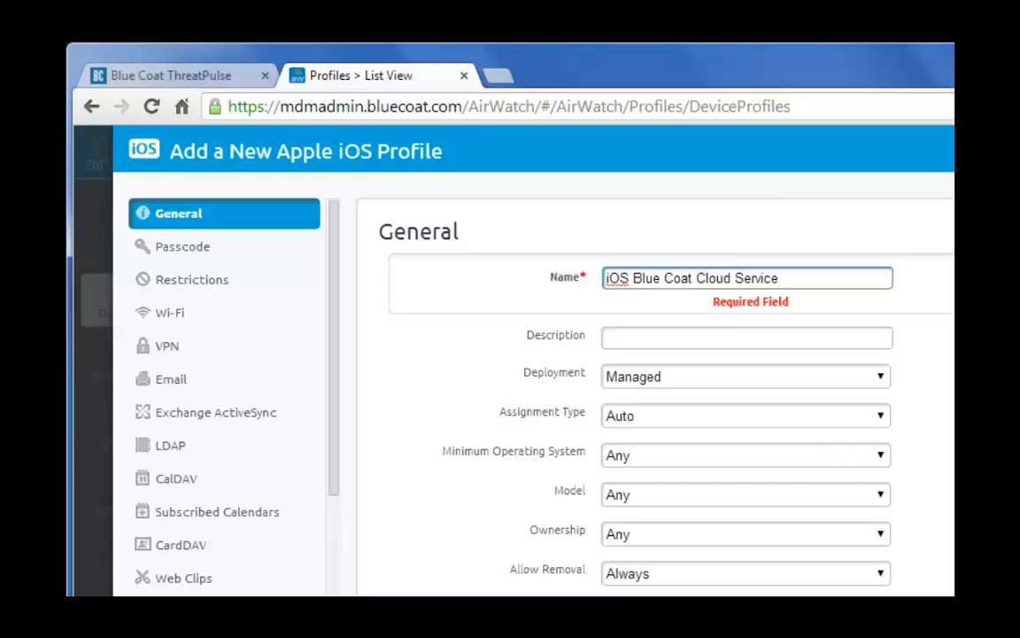
pyautogui.scroll(-3)
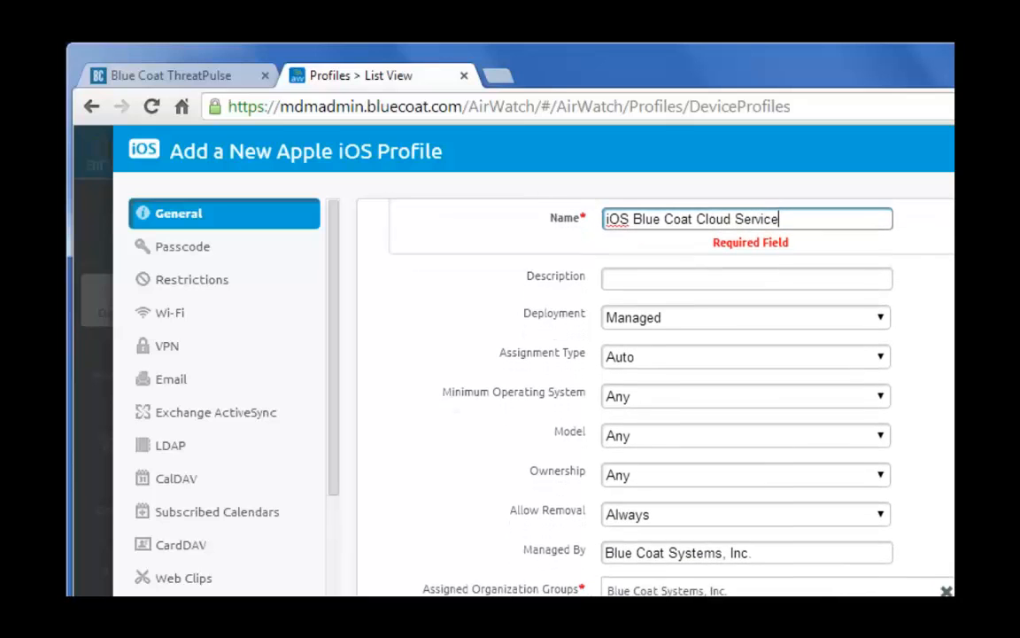
pyautogui.scroll(-3)
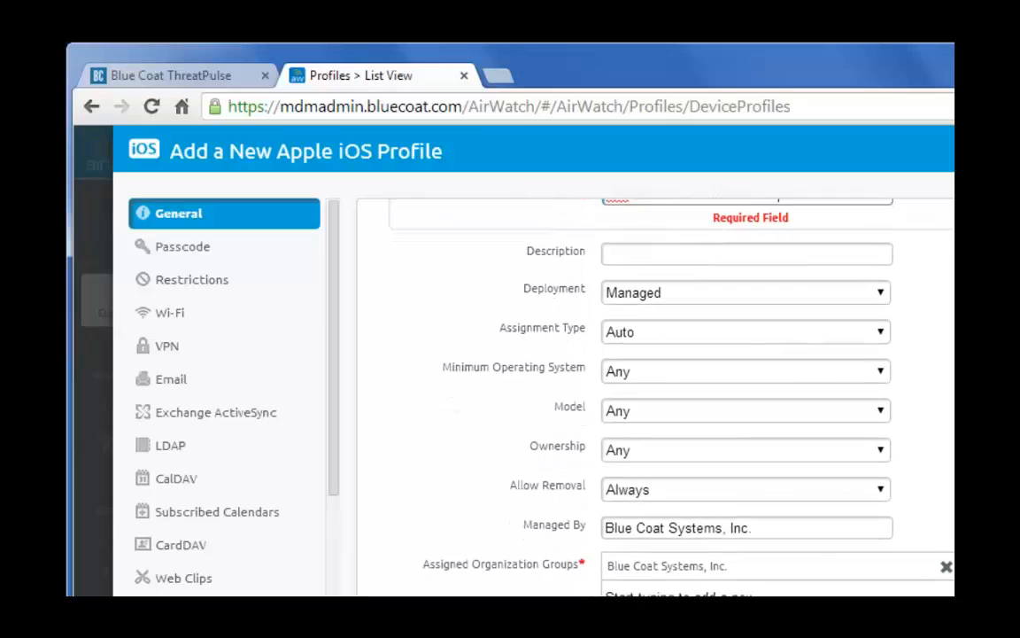
pyautogui.scroll(-3)
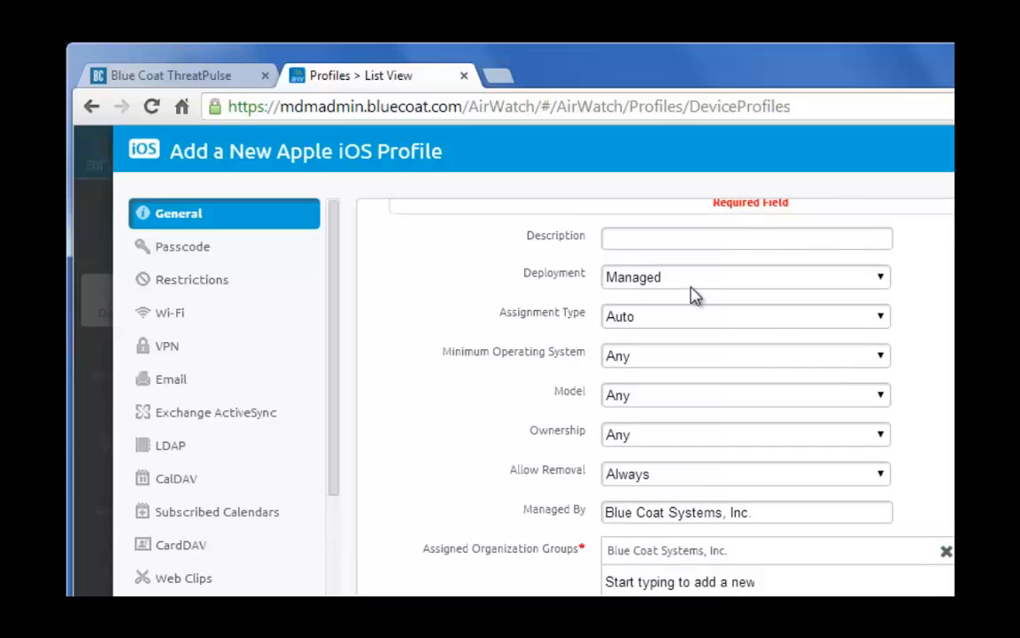
pyautogui.moveTo(663, 297)
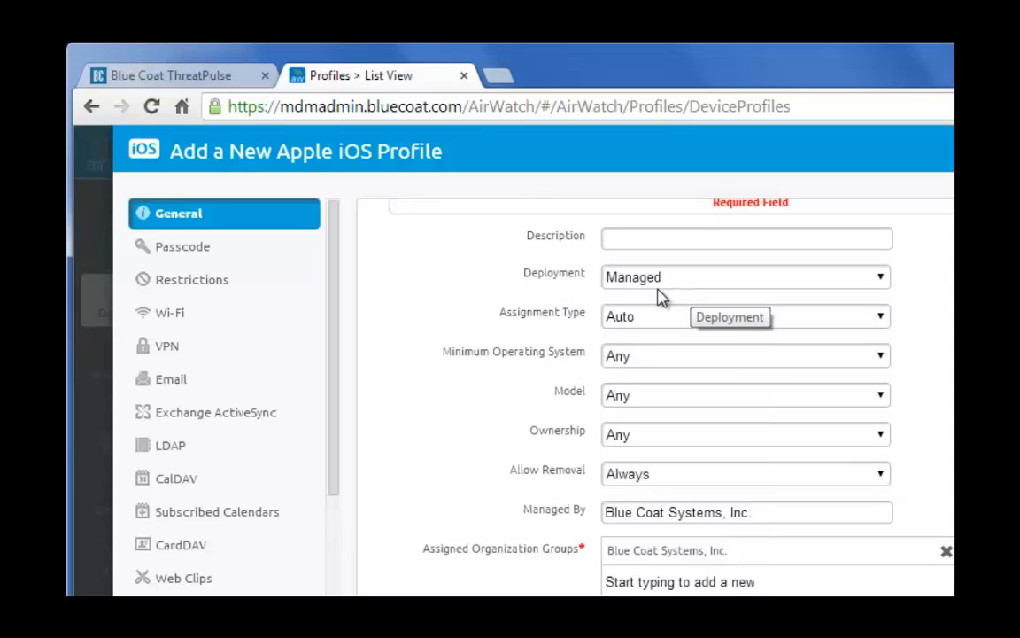
pyautogui.moveTo(543, 321)
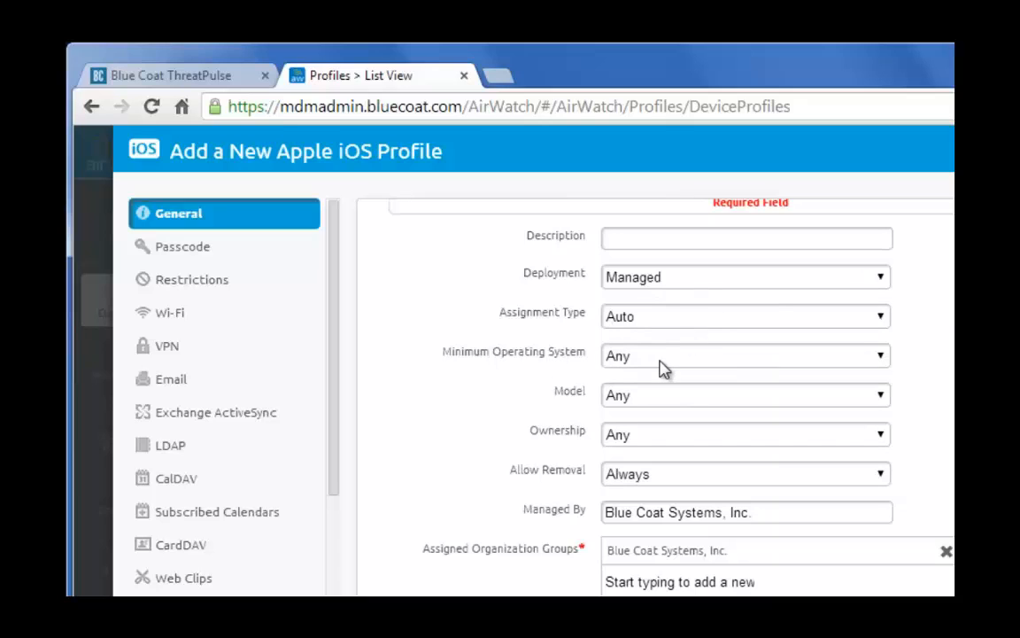
pyautogui.moveTo(863, 361)
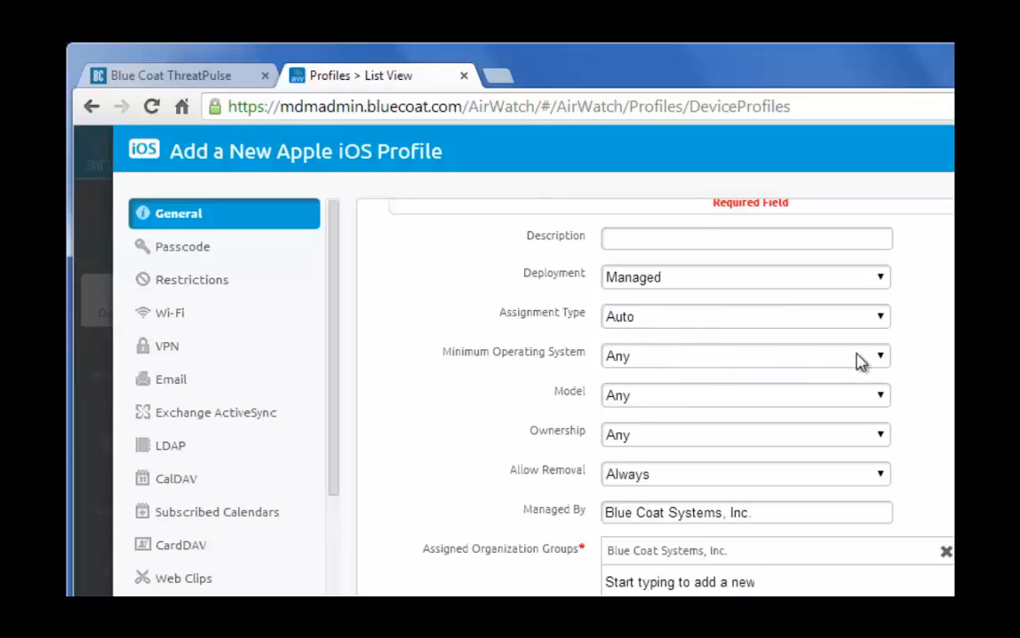
pyautogui.moveTo(853, 398)
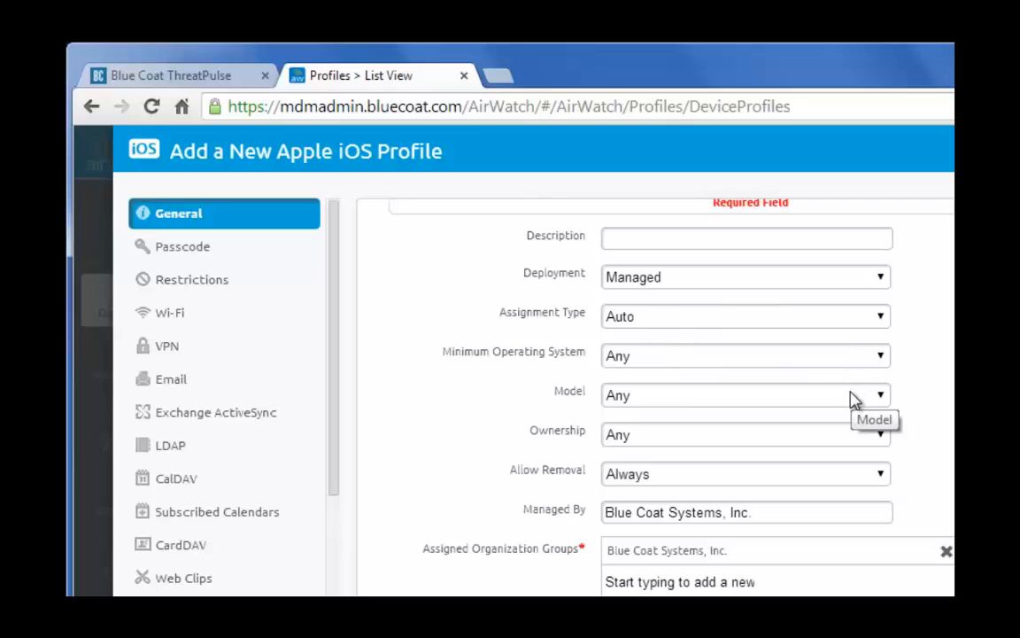
pyautogui.moveTo(868, 450)
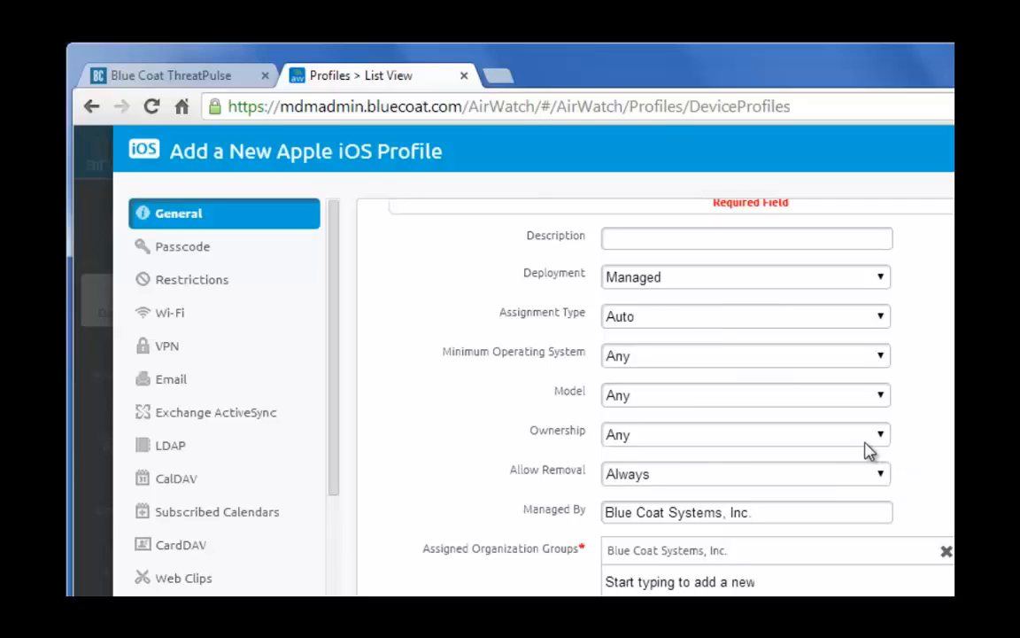
pyautogui.moveTo(868, 433)
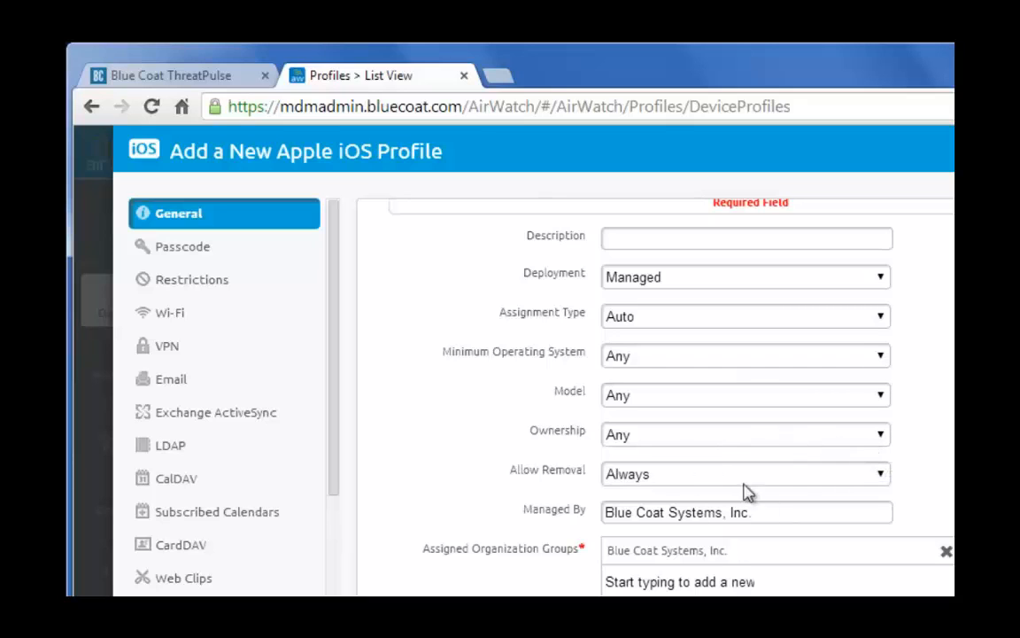
# - Set the profile's Allow Removal option to Never
pyautogui.click(744, 473)
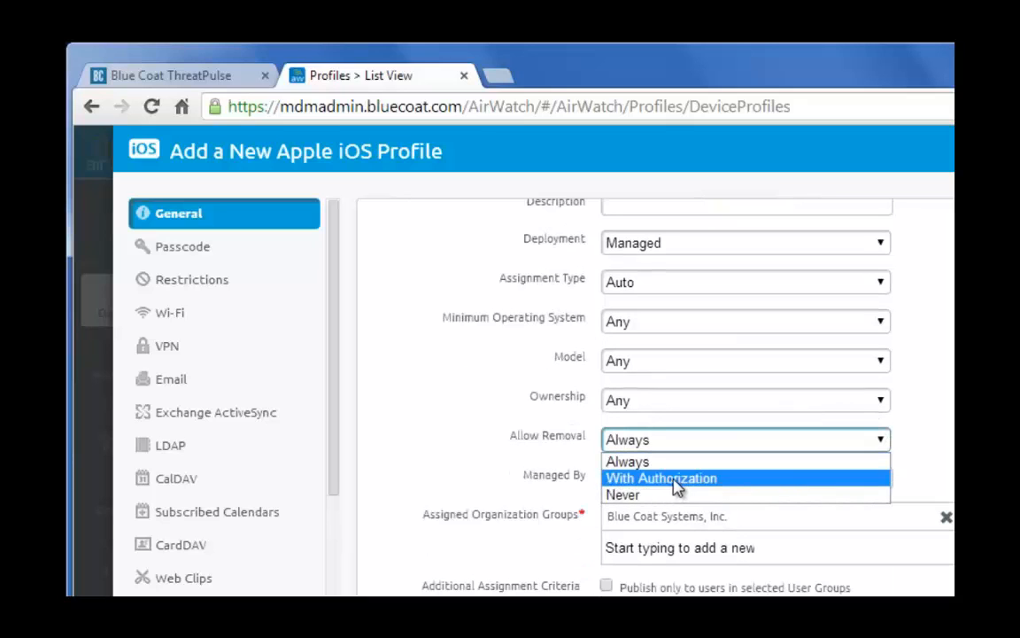
pyautogui.click(622, 495)
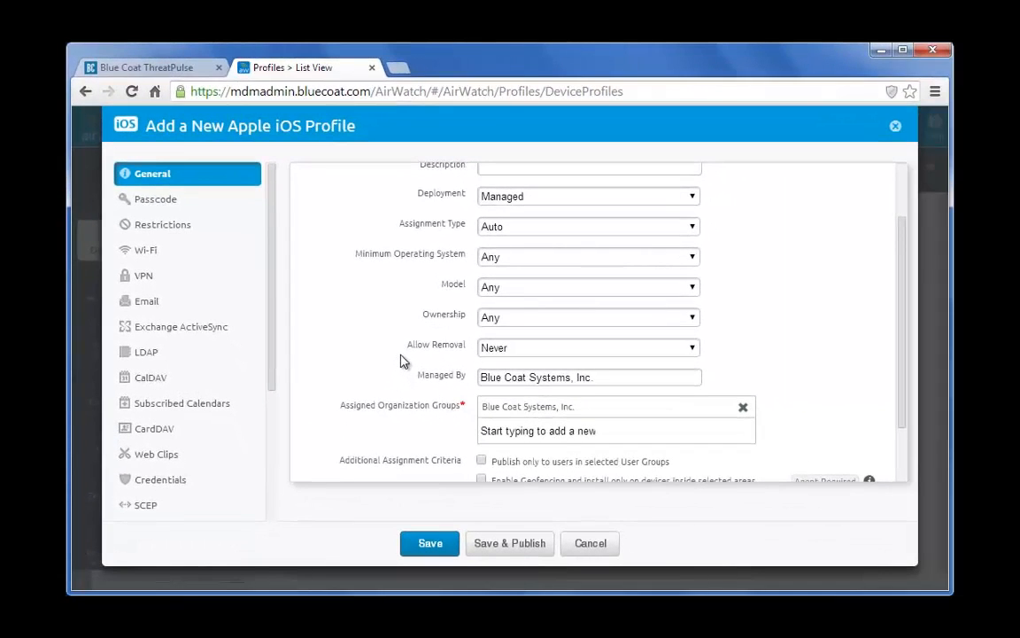
pyautogui.moveTo(513, 354)
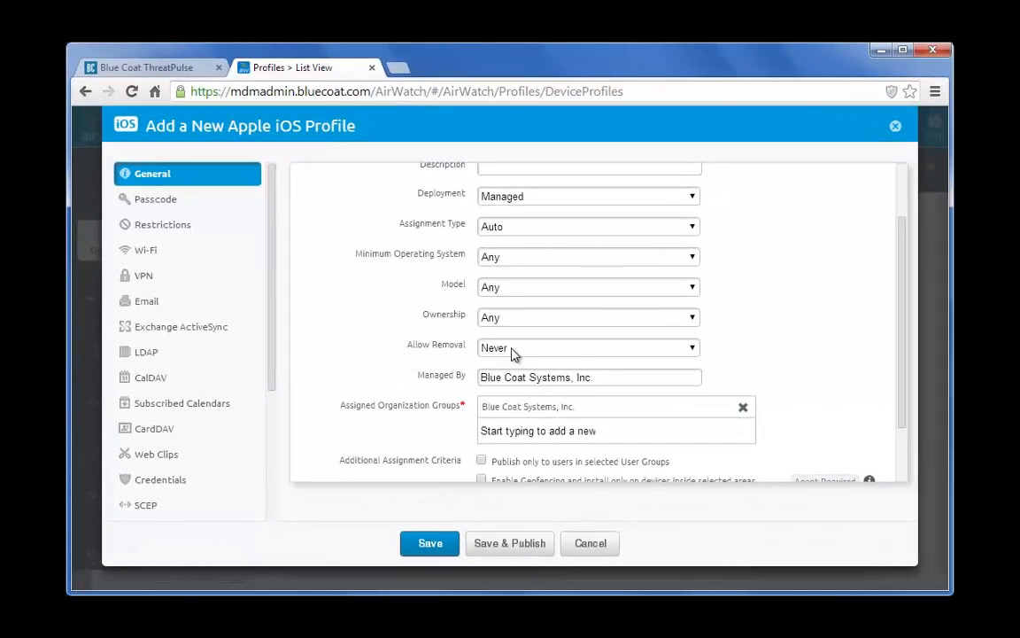
pyautogui.moveTo(545, 358)
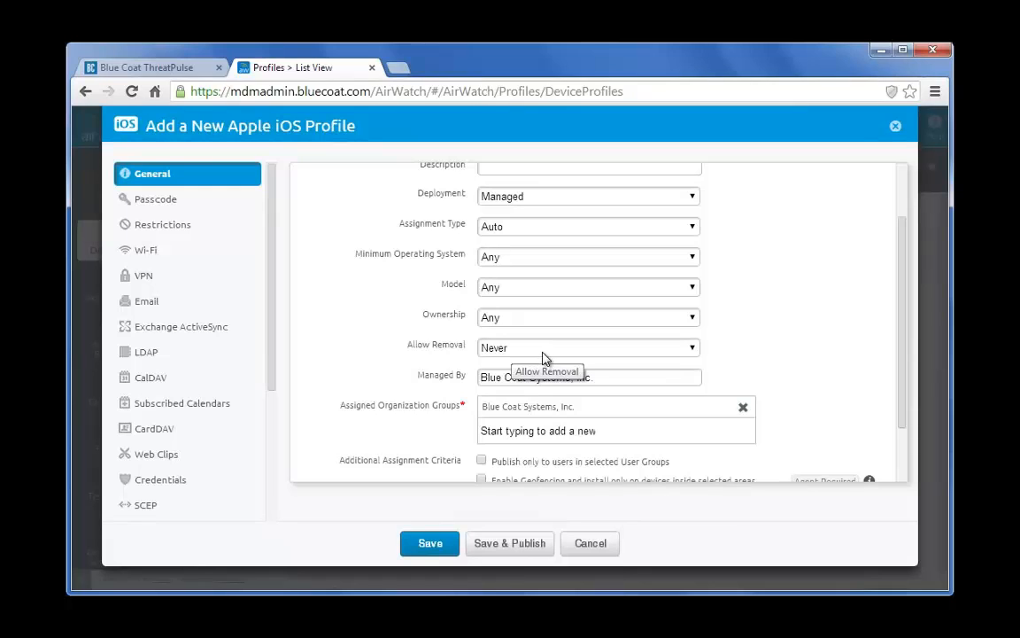
pyautogui.moveTo(768, 350)
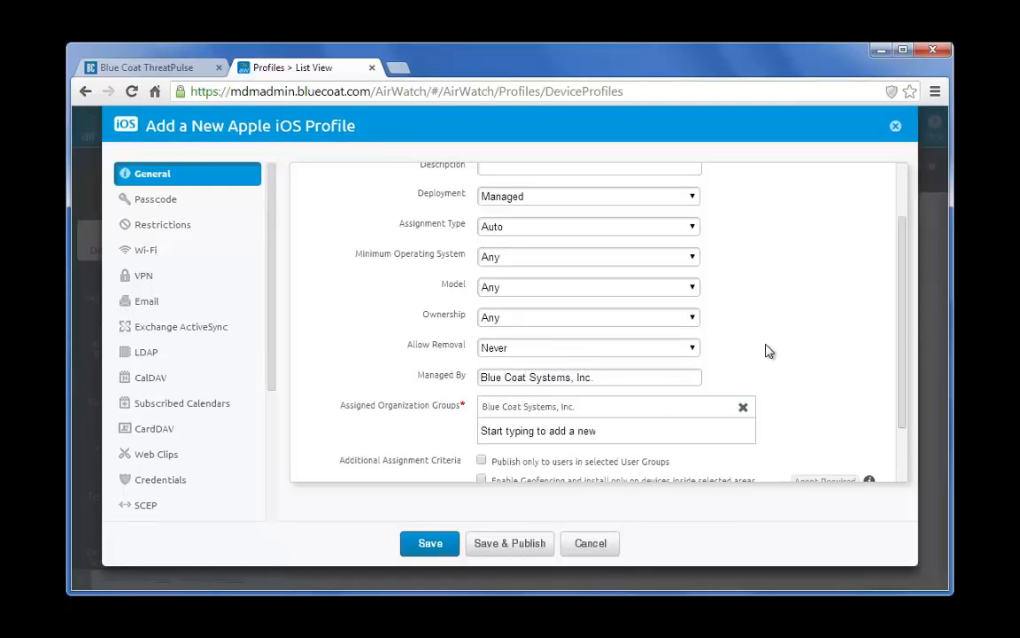
pyautogui.scroll(-3)
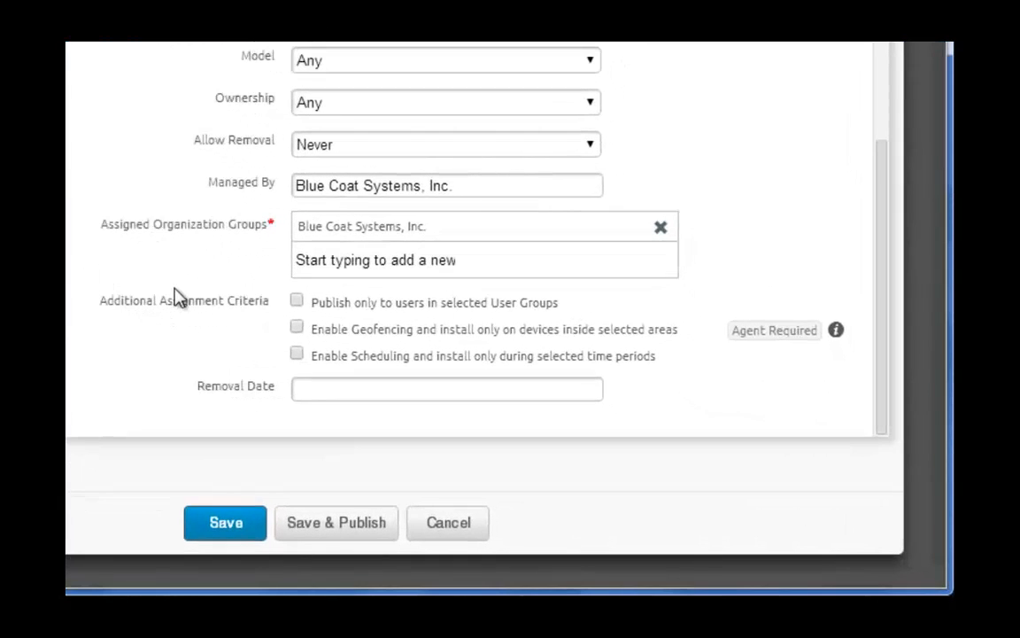
pyautogui.moveTo(182, 299)
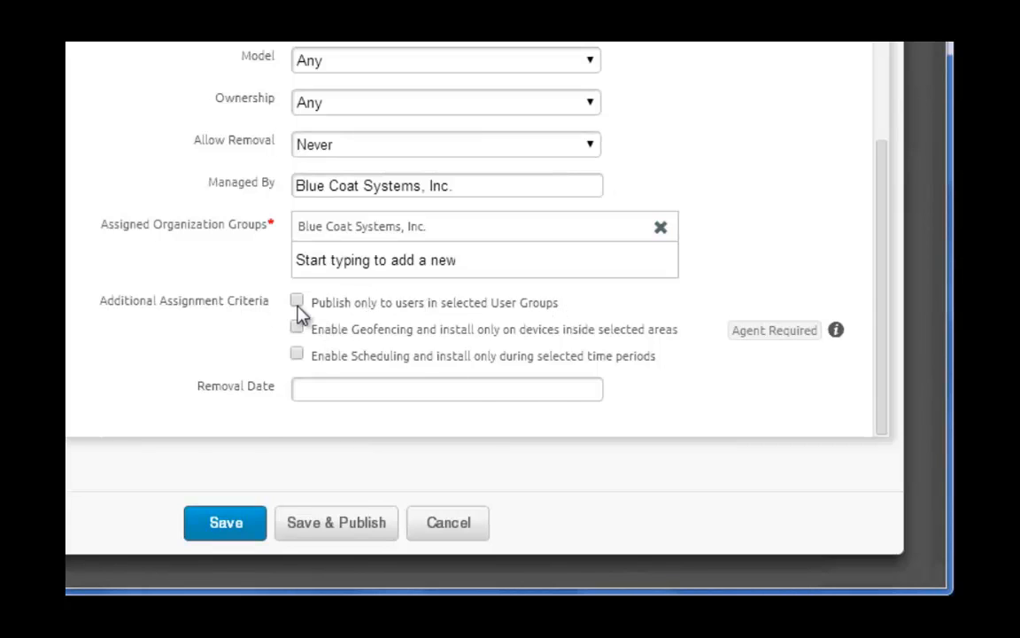
pyautogui.click(297, 302)
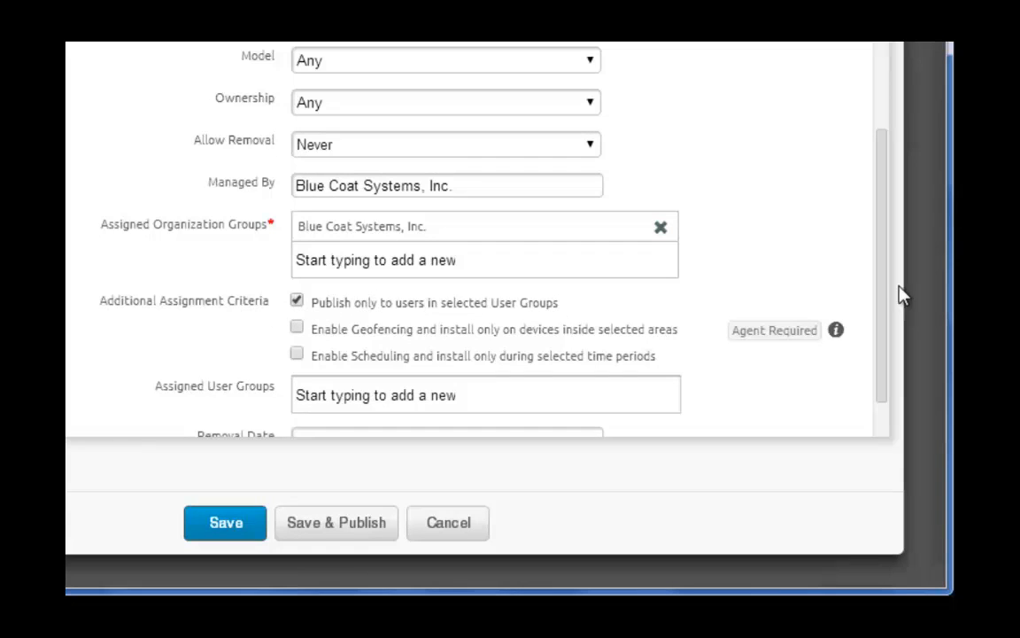
pyautogui.scroll(-3)
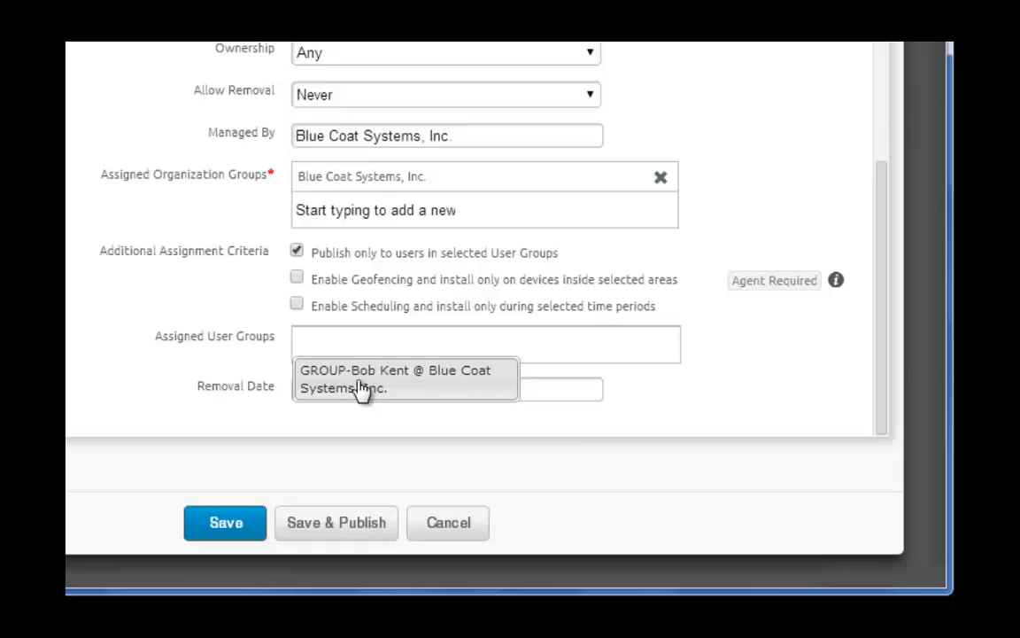
pyautogui.click(394, 378)
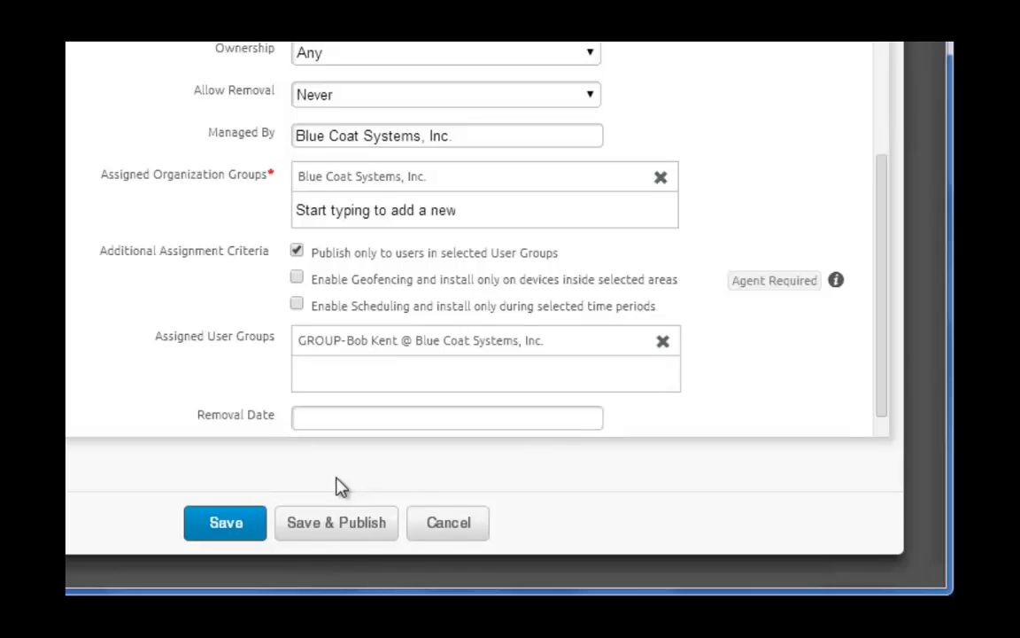
pyautogui.click(485, 372)
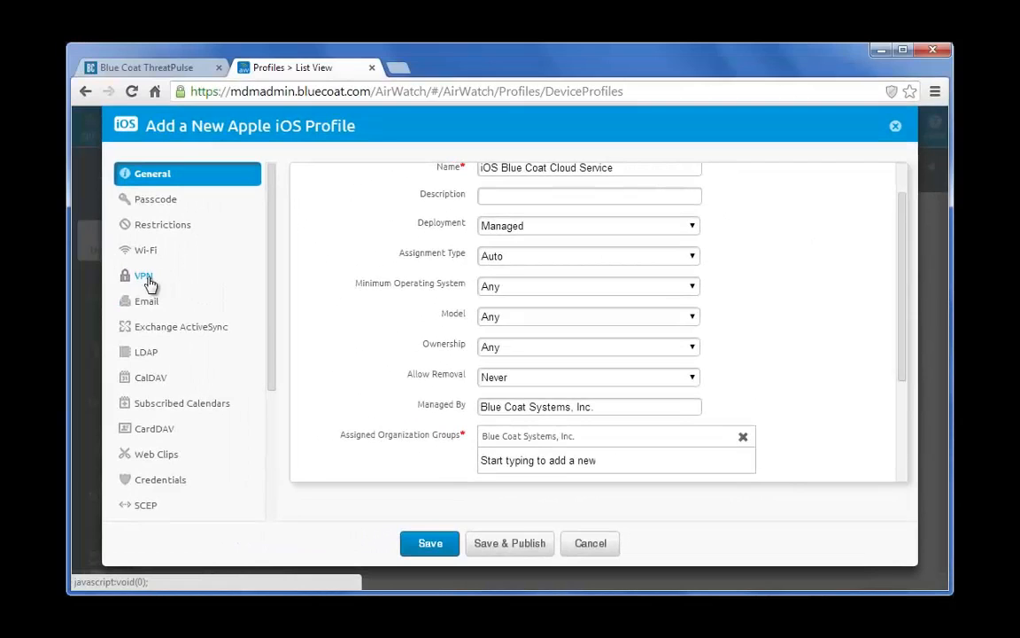
# - Configure a VPN payload with Blue Coat as the connection type
pyautogui.click(144, 276)
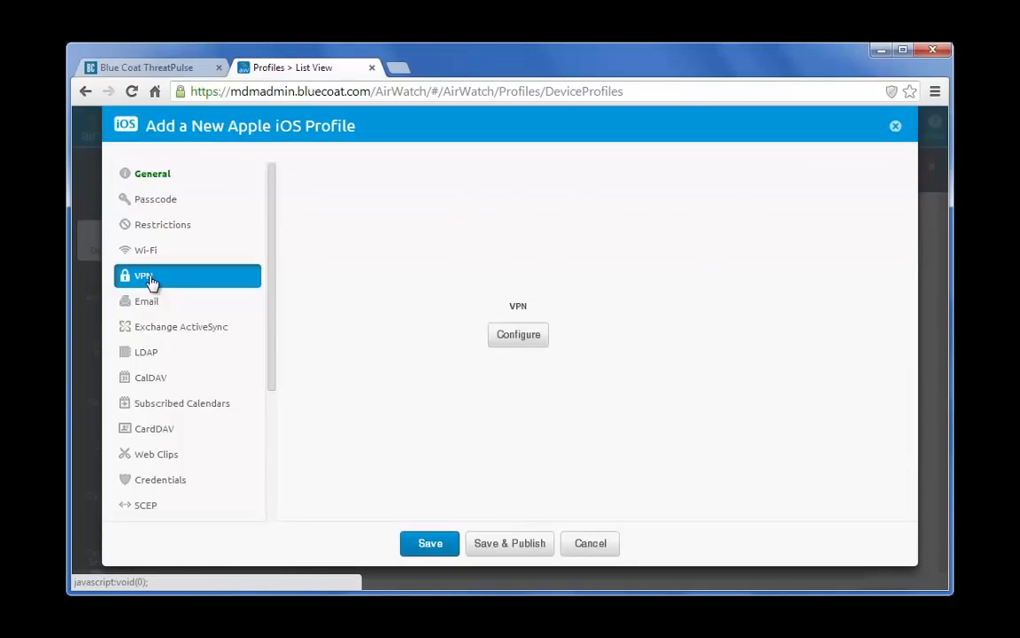
pyautogui.click(518, 334)
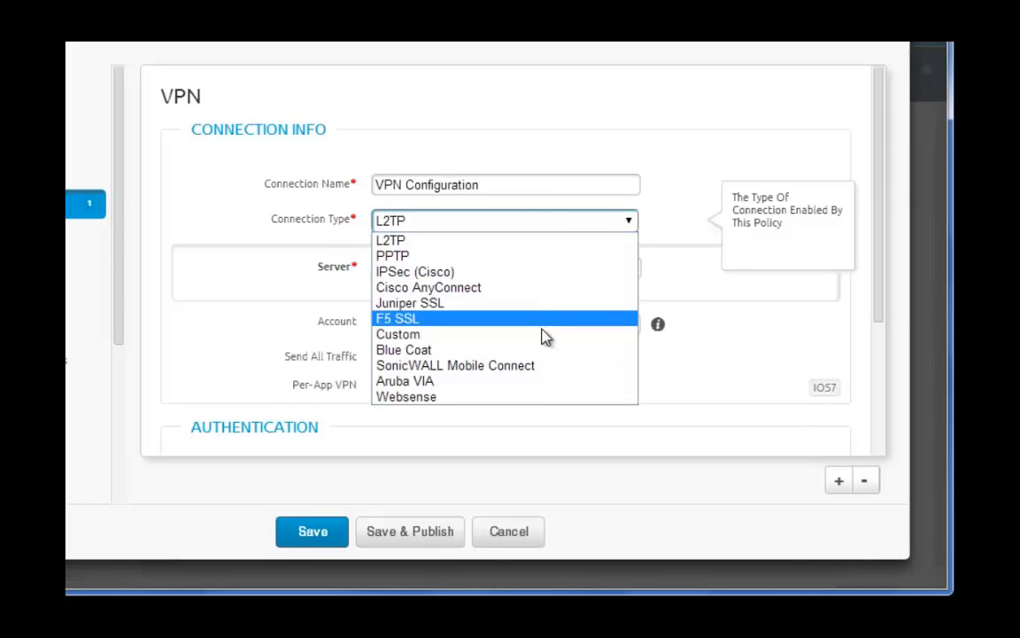
pyautogui.click(404, 349)
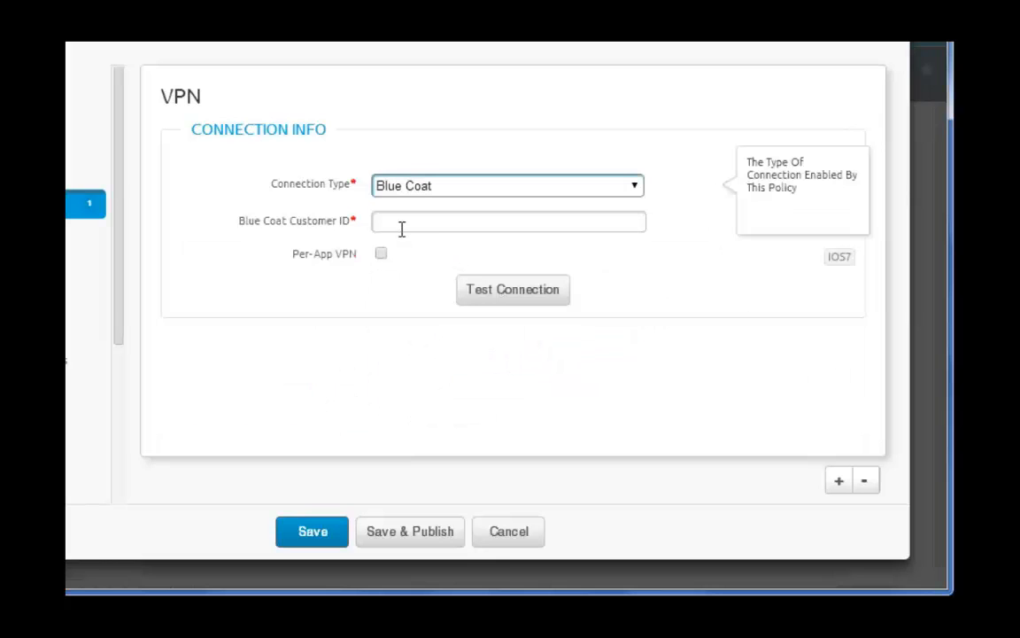
pyautogui.click(509, 221)
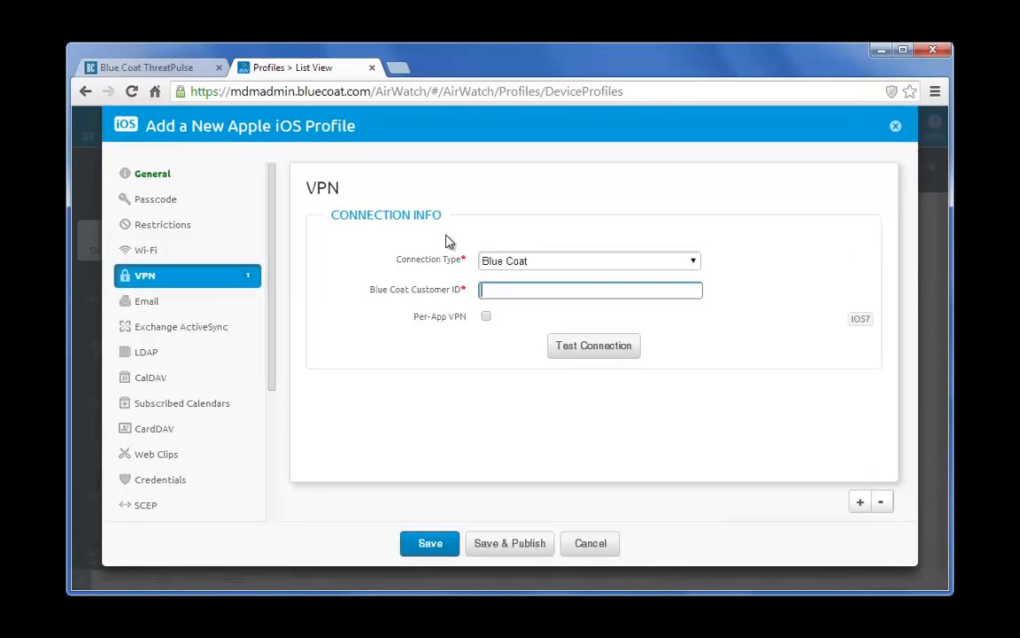
pyautogui.moveTo(445, 255)
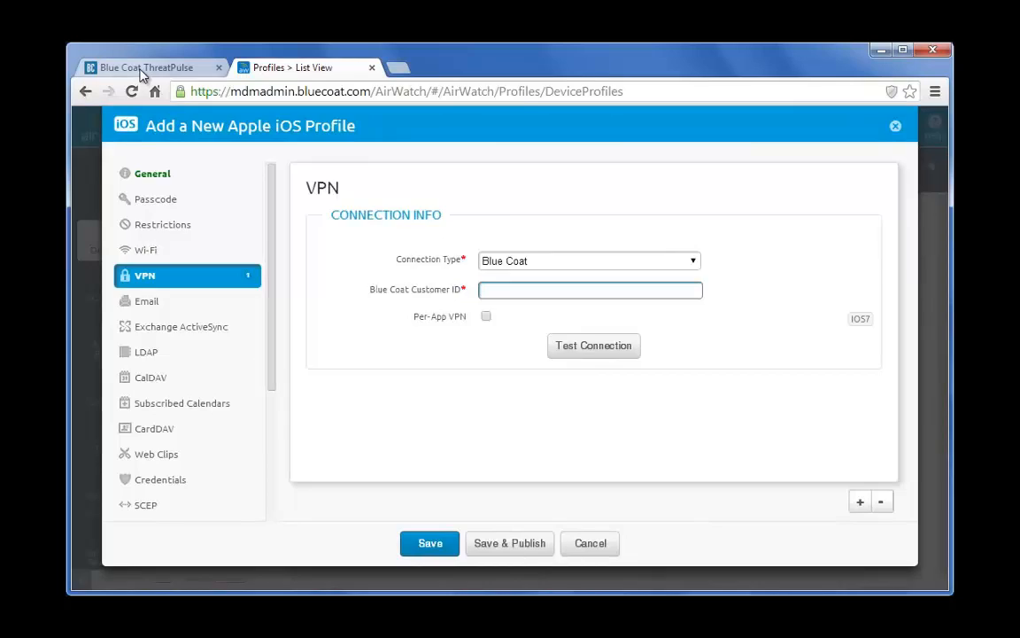
# - Copy the Airwatch partner's MDM identifier from ThreatPulse and return to the profile
pyautogui.click(147, 68)
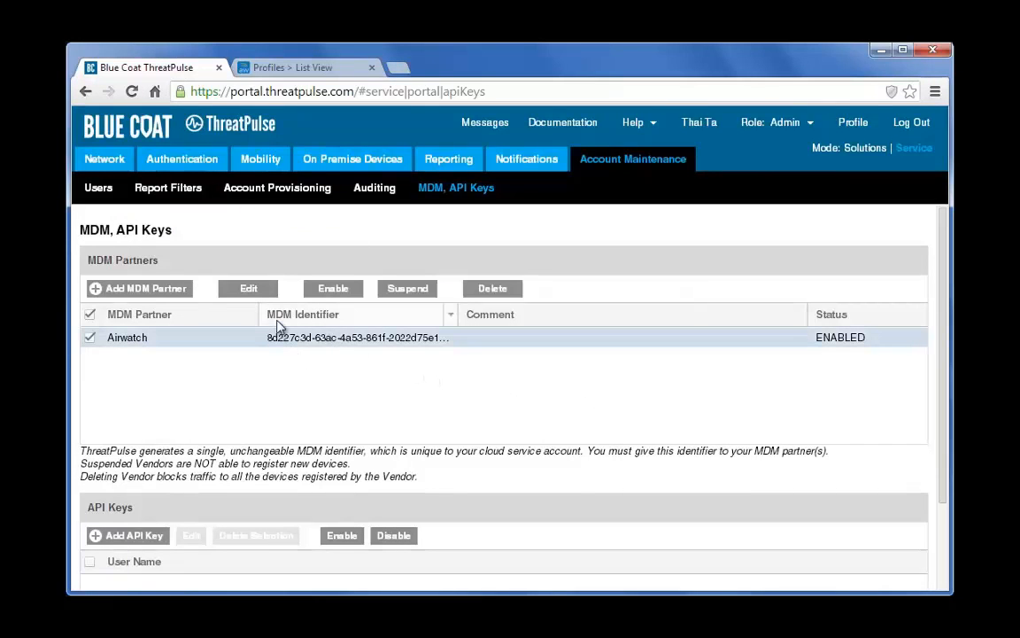
pyautogui.click(248, 288)
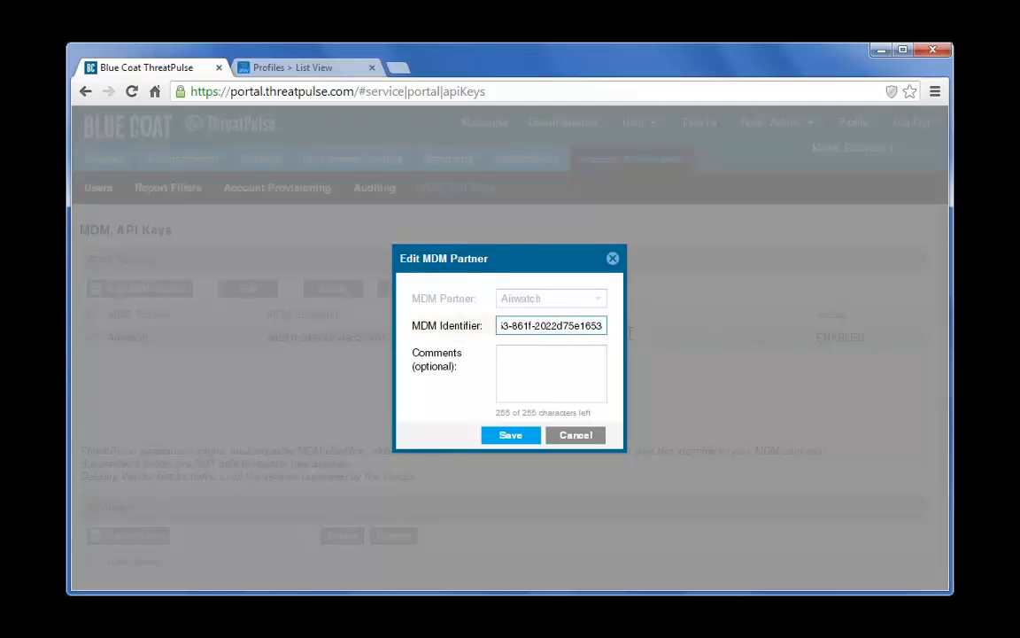
pyautogui.tripleClick(550, 325)
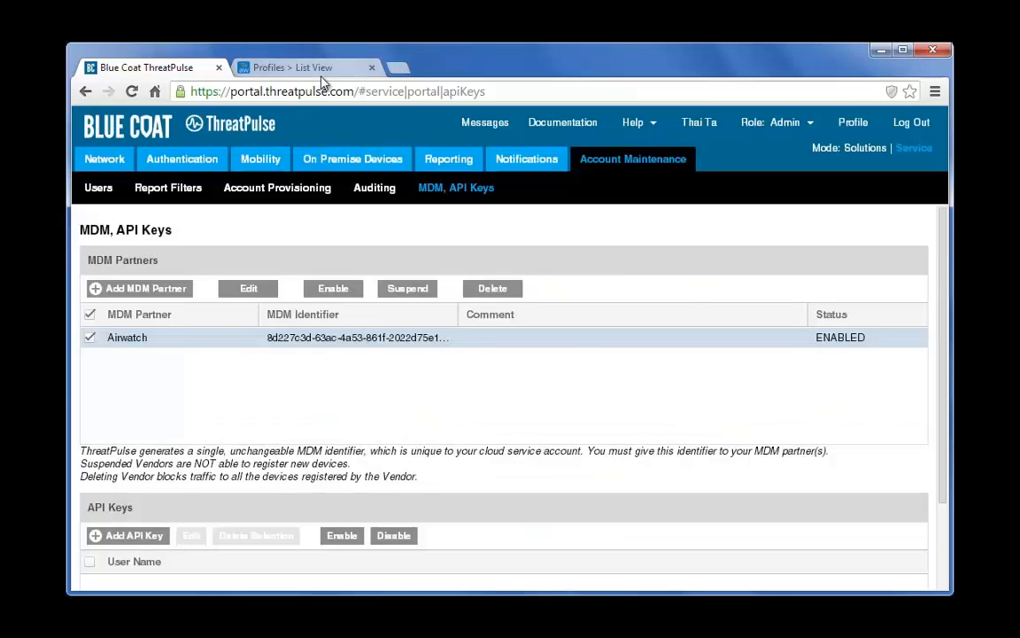
pyautogui.click(305, 68)
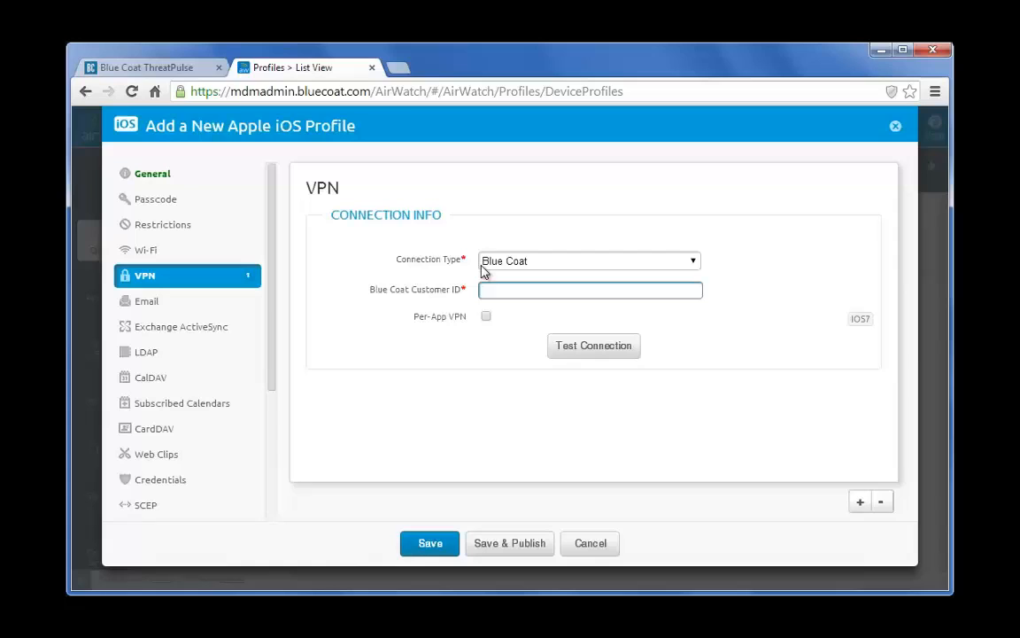
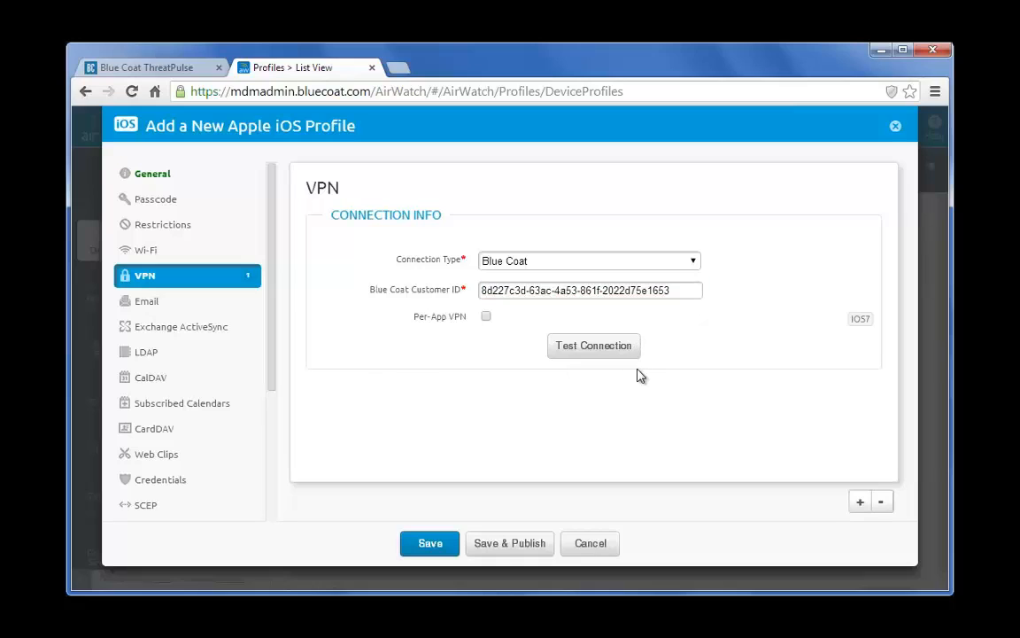
pyautogui.click(594, 345)
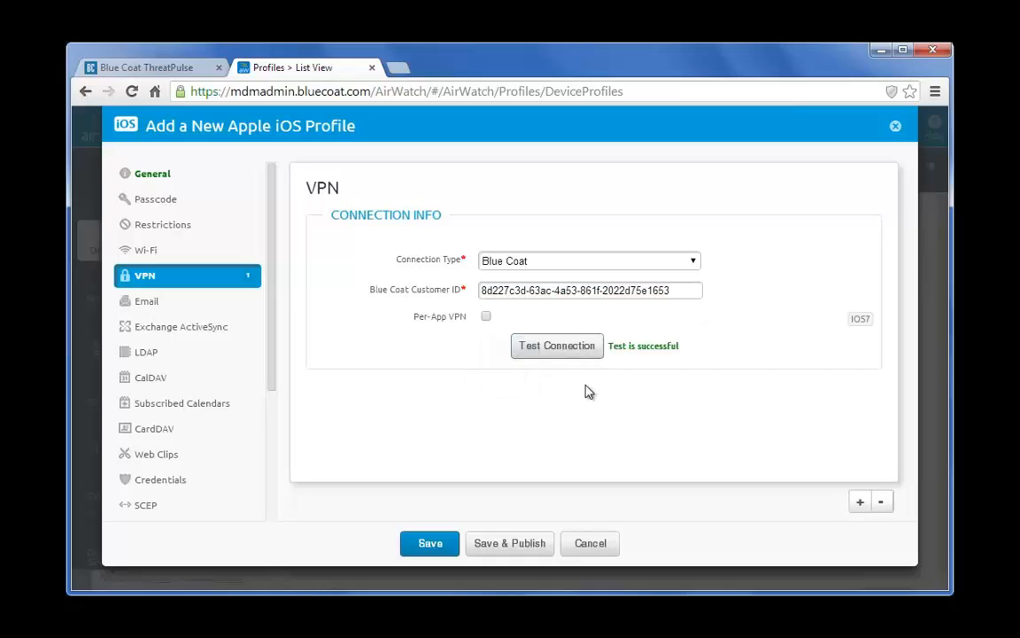
pyautogui.moveTo(493, 514)
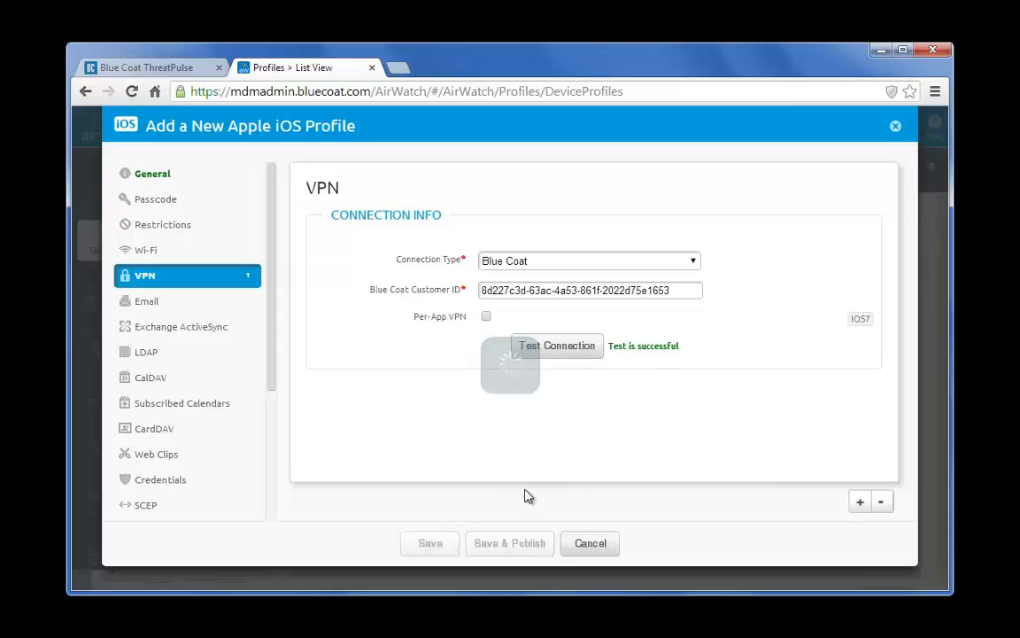
pyautogui.click(509, 543)
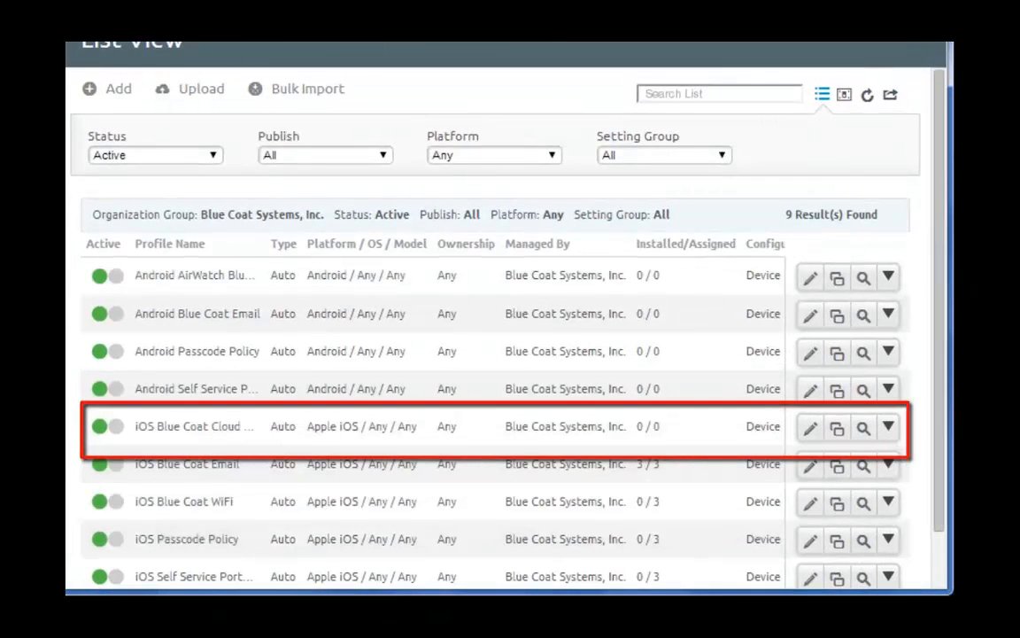
pyautogui.scroll(-3)
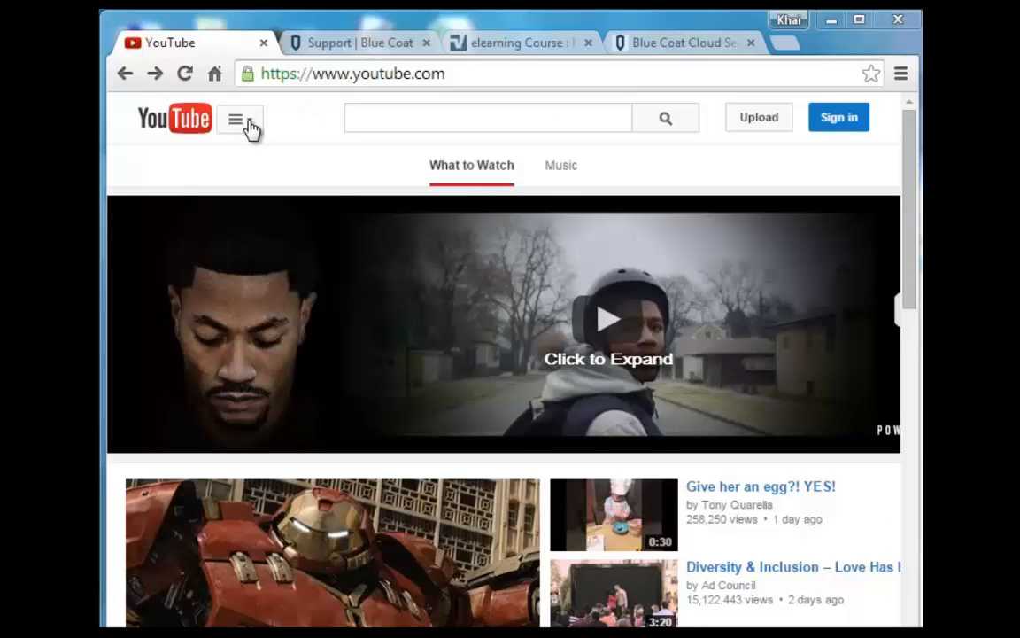
# - Search YouTube's channel directory for 'Blue Coat' and follow the Blue Coat result to bluecoat.com
pyautogui.click(239, 118)
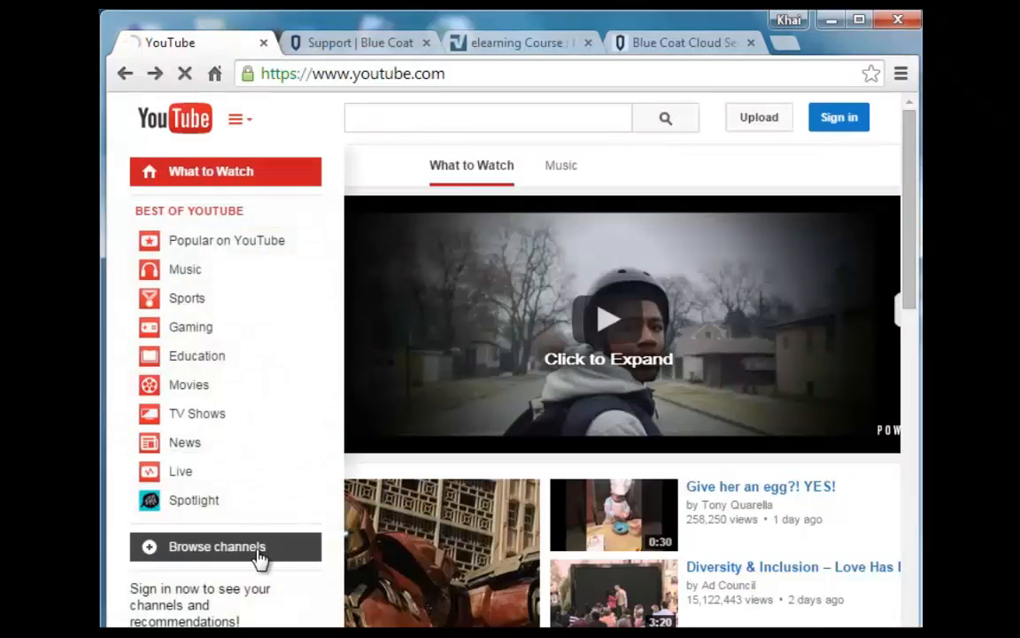
pyautogui.click(217, 546)
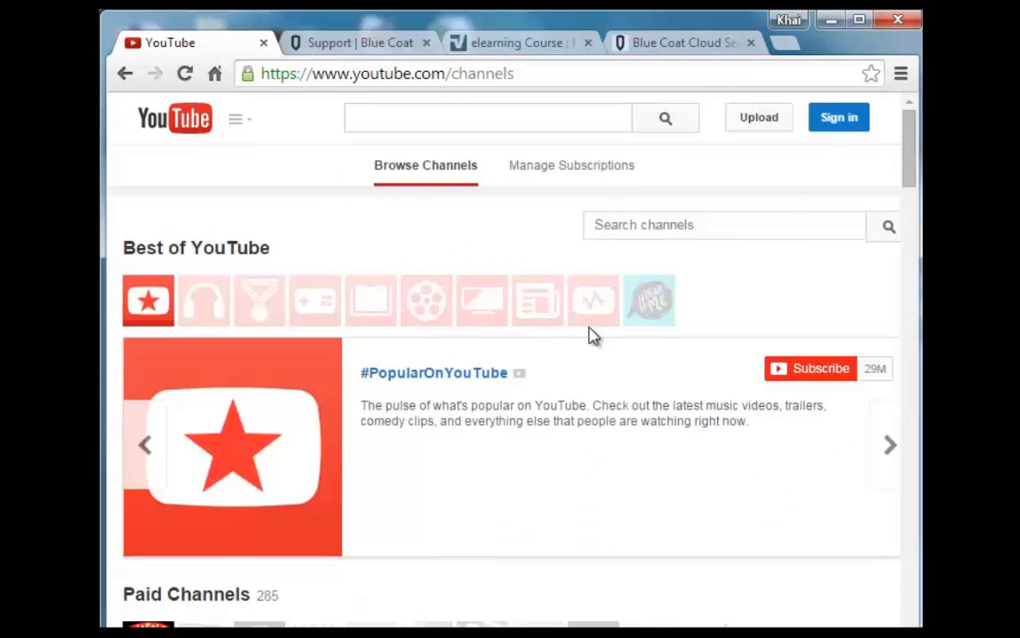
pyautogui.click(724, 224)
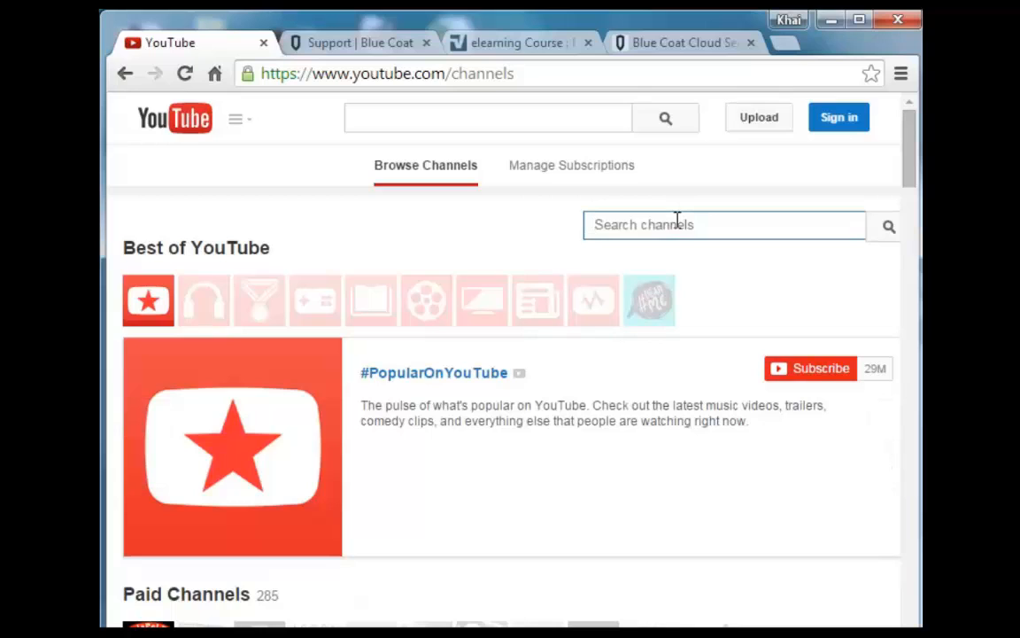
pyautogui.write('Blue Coat')
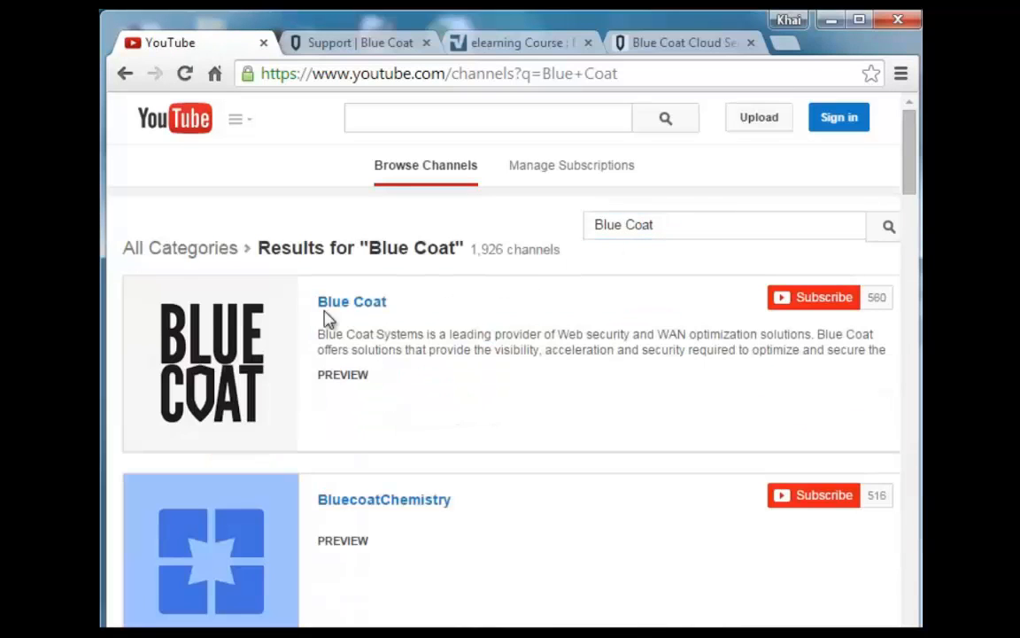
pyautogui.click(352, 301)
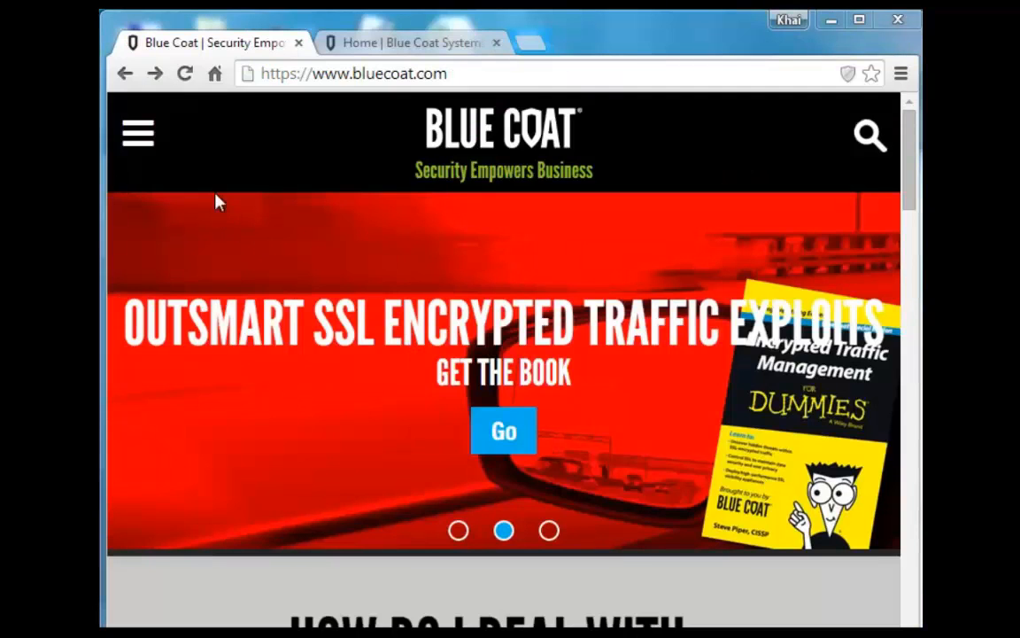
# - Go to the Blue Coat Support page and follow the BlueTouch Online portal login link
pyautogui.click(138, 133)
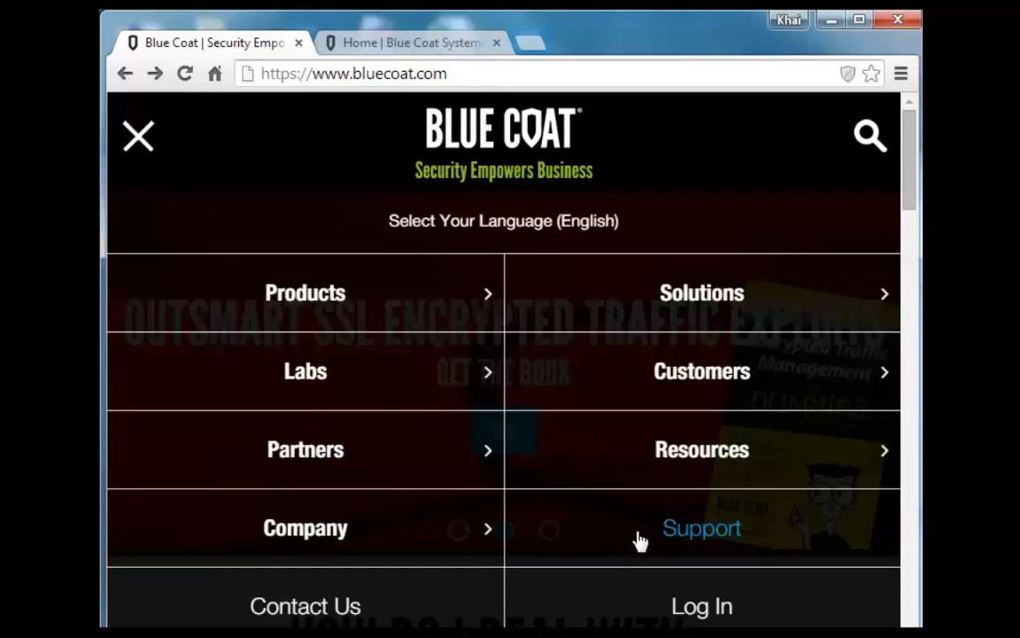
pyautogui.click(701, 528)
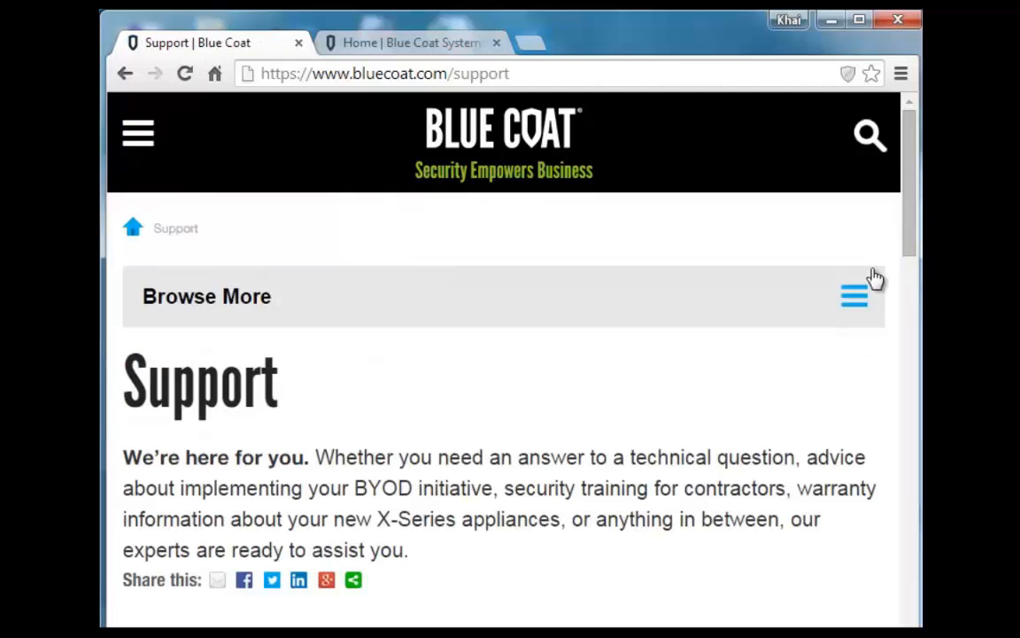
pyautogui.scroll(-3)
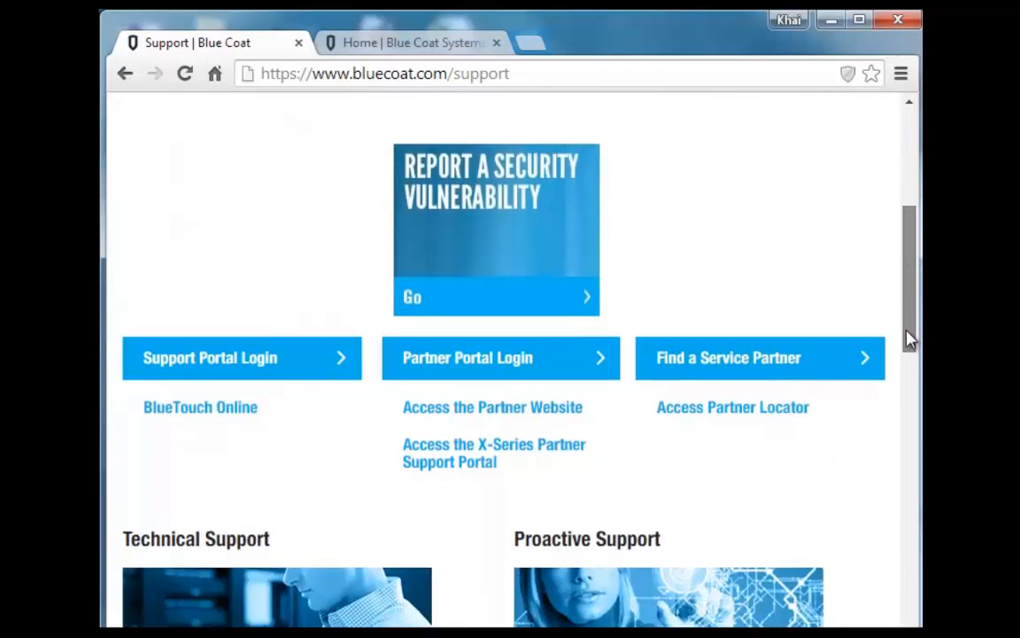
pyautogui.scroll(-3)
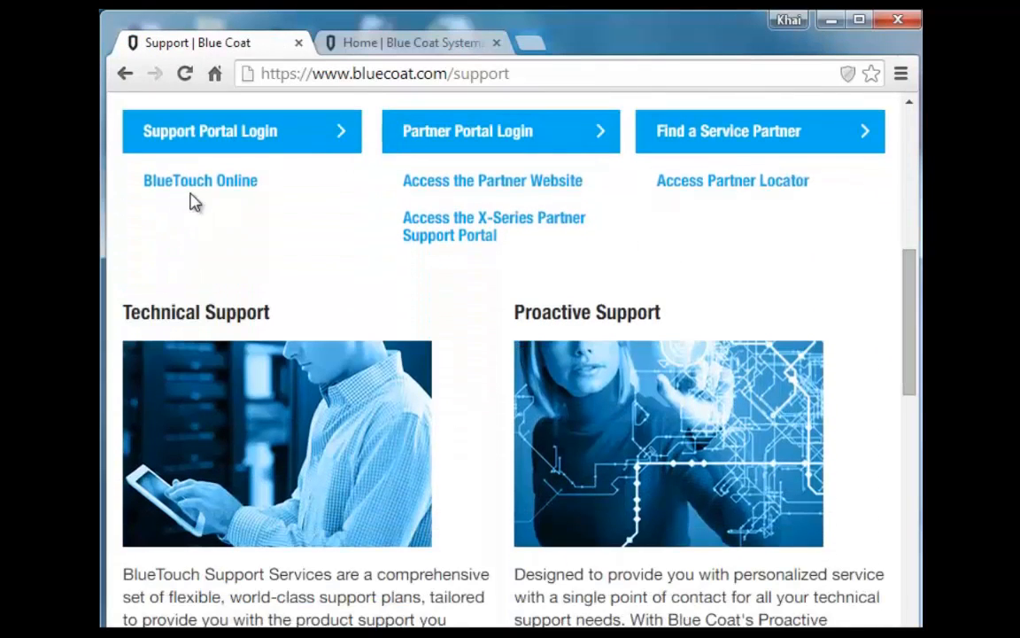
pyautogui.click(200, 181)
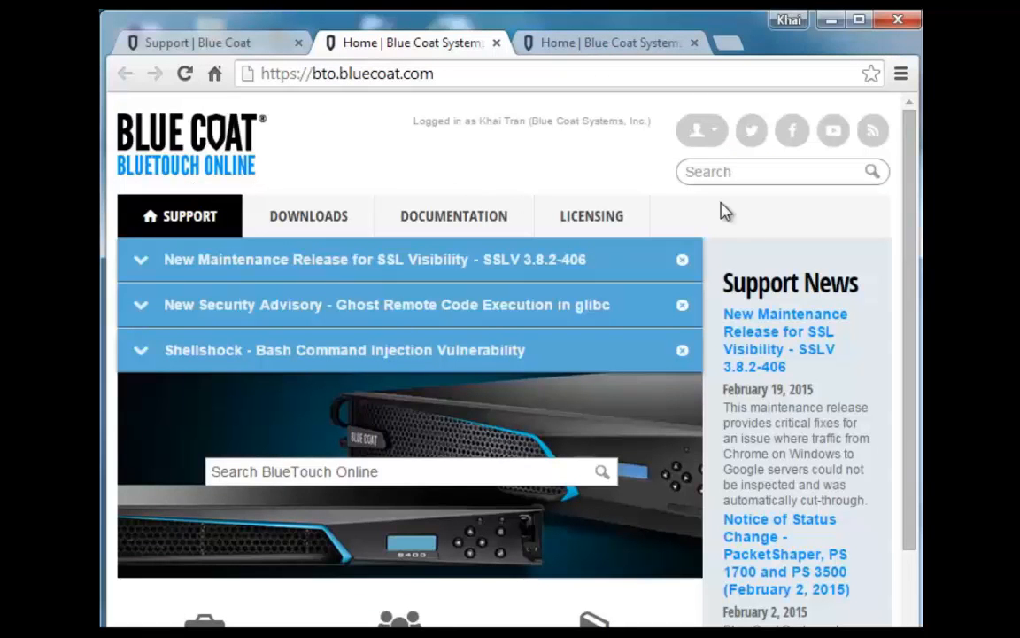
# - Scroll to Computer-Based Training, play Introduction to the CAS S400, then reach Blue Coat Forums
pyautogui.scroll(-3)
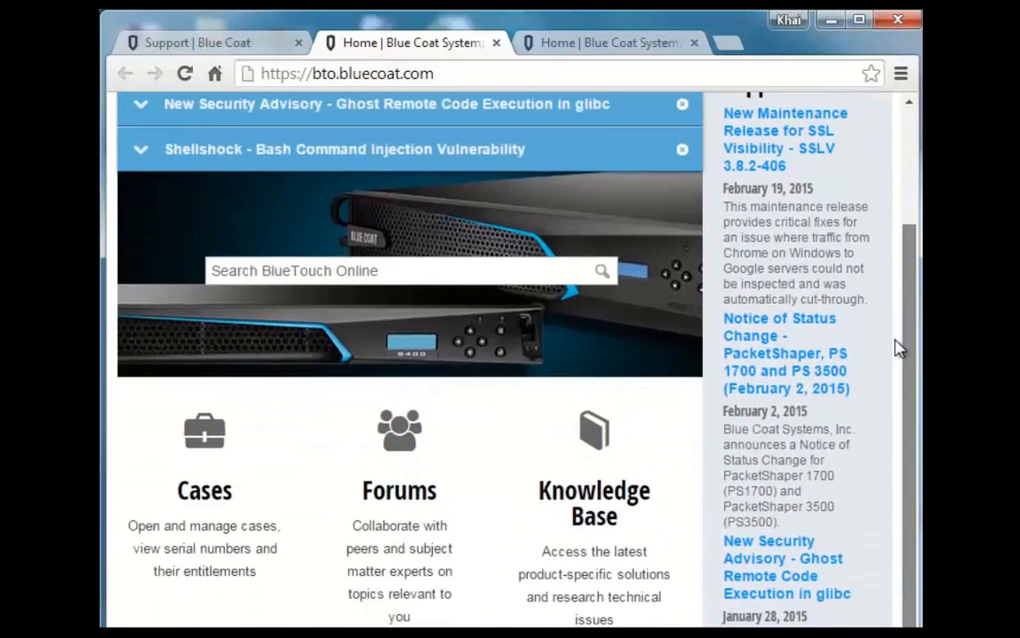
pyautogui.scroll(-3)
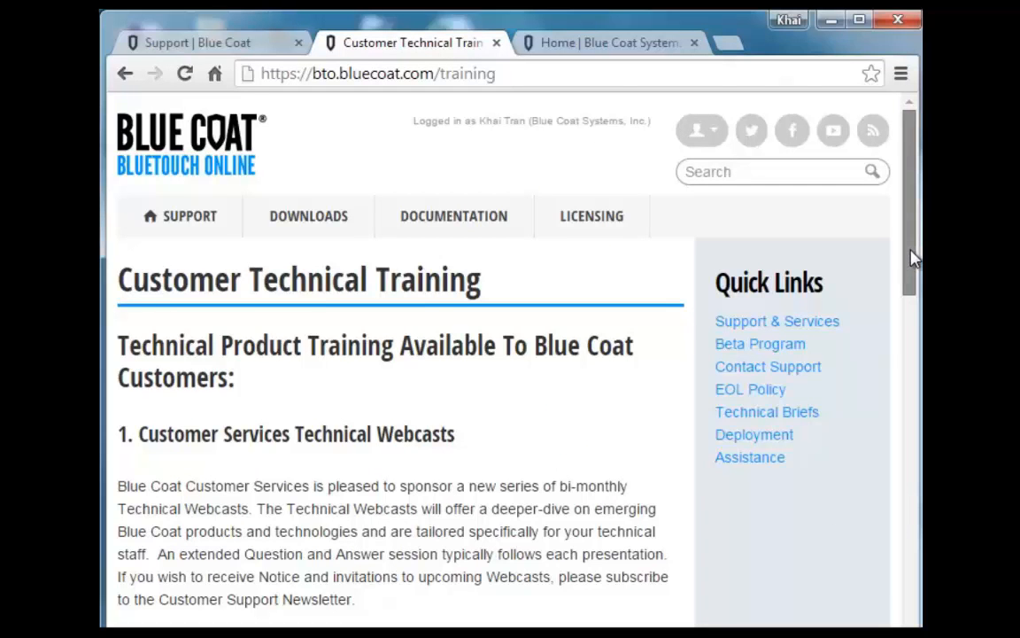
pyautogui.scroll(-3)
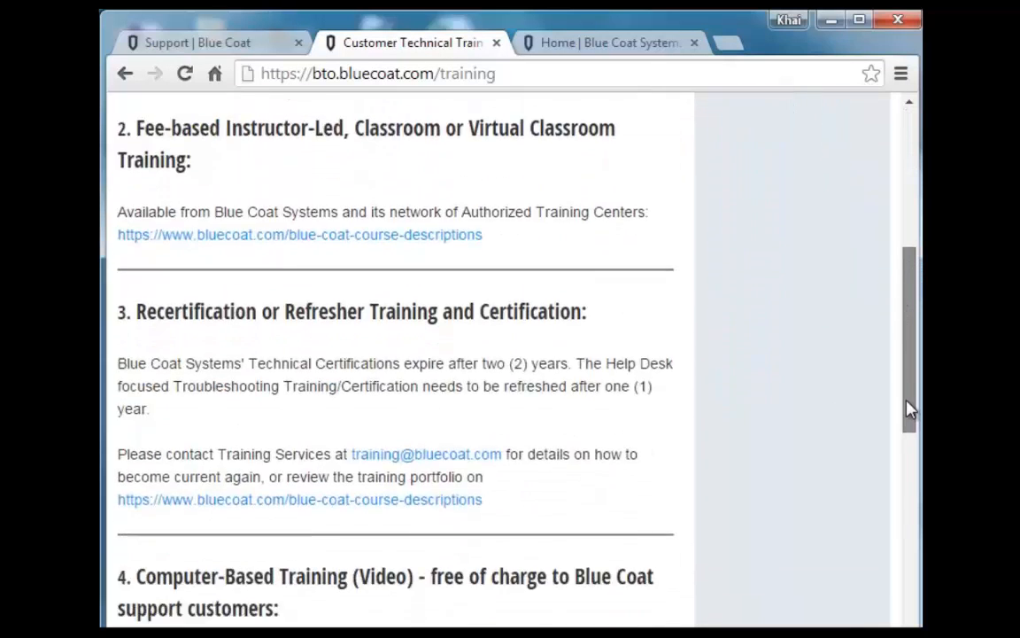
pyautogui.scroll(-3)
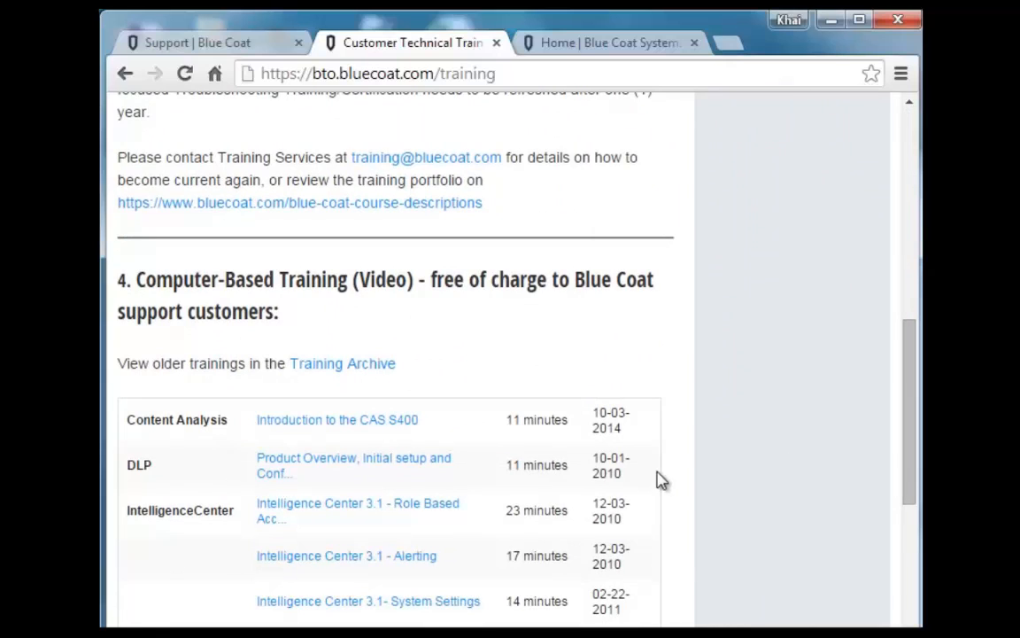
pyautogui.moveTo(337, 419)
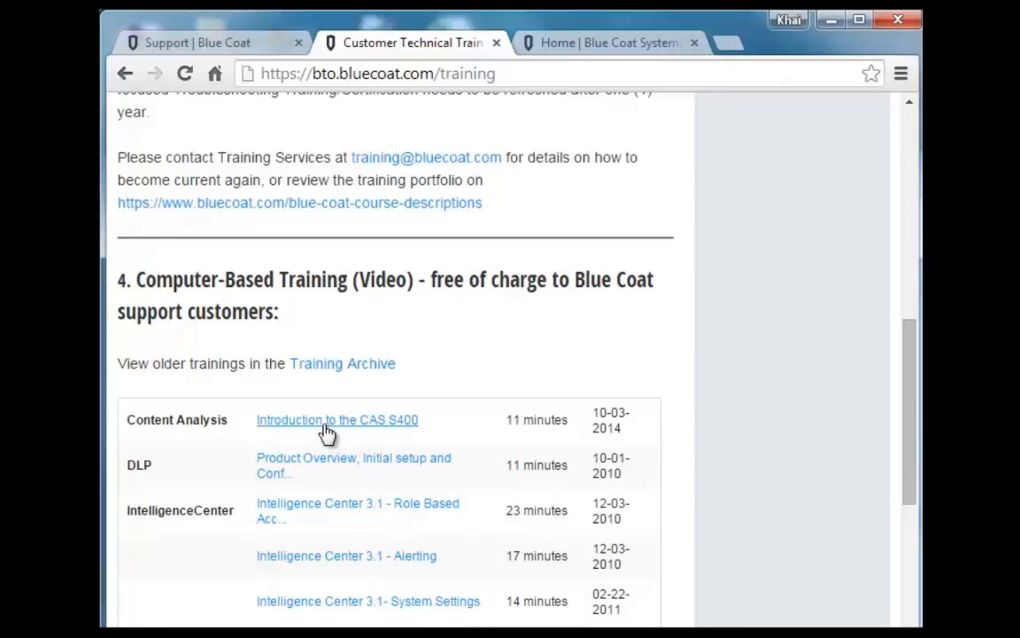
pyautogui.click(337, 419)
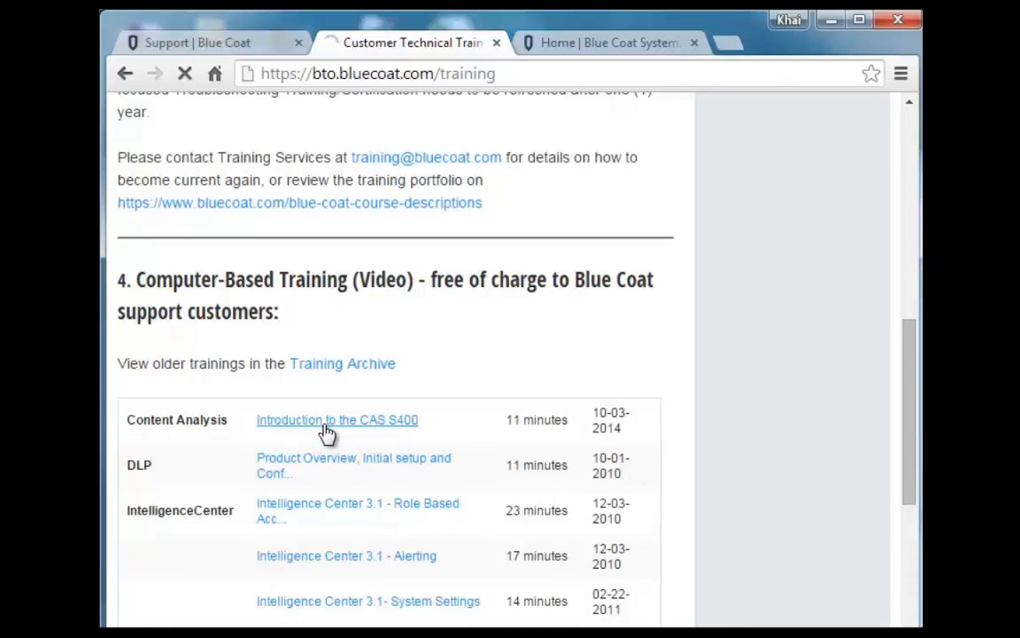
pyautogui.click(337, 419)
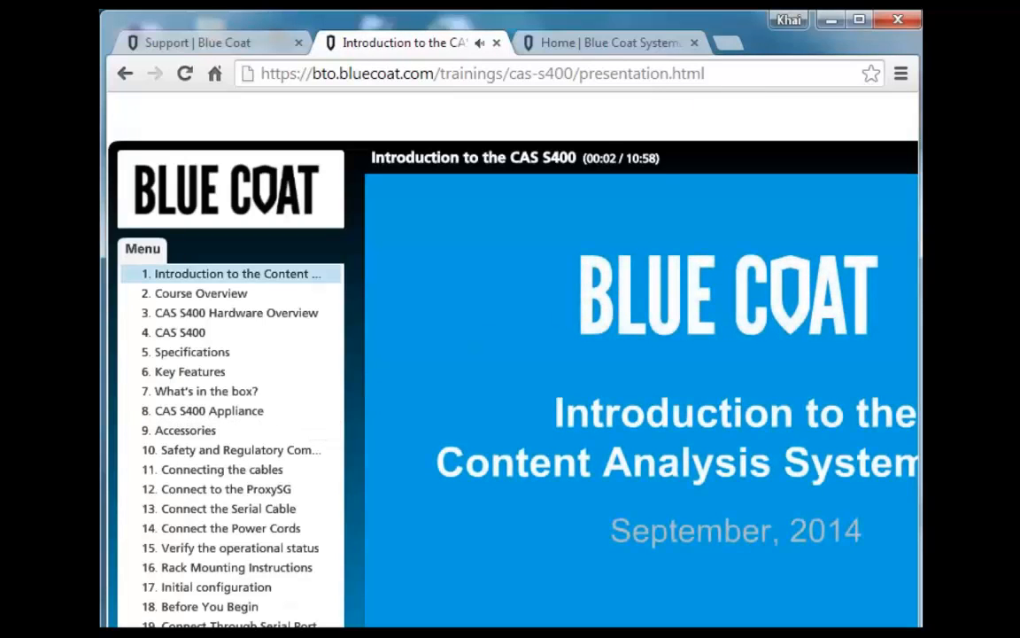
pyautogui.click(608, 43)
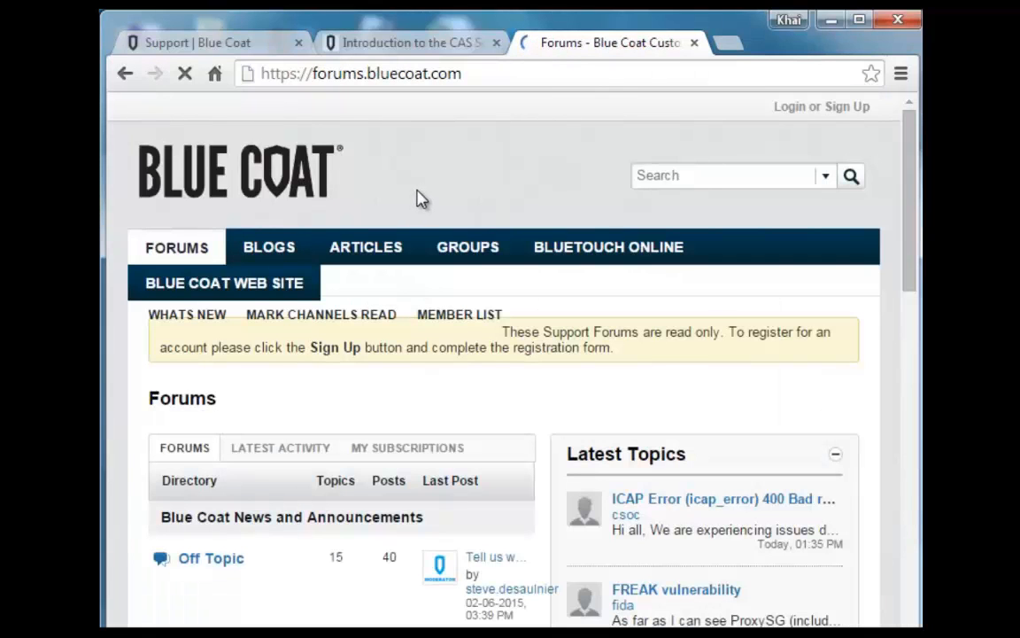
# - Open Training Videos and read the 'elearning Course: Mobile Device Security(MDS) Service Essentials' thread
pyautogui.scroll(-3)
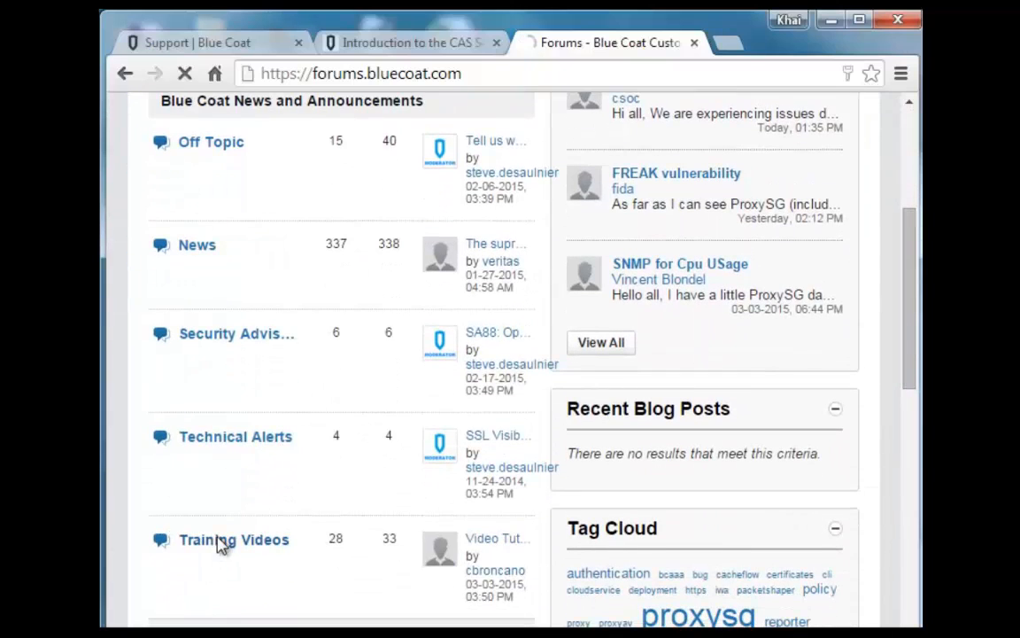
pyautogui.click(234, 539)
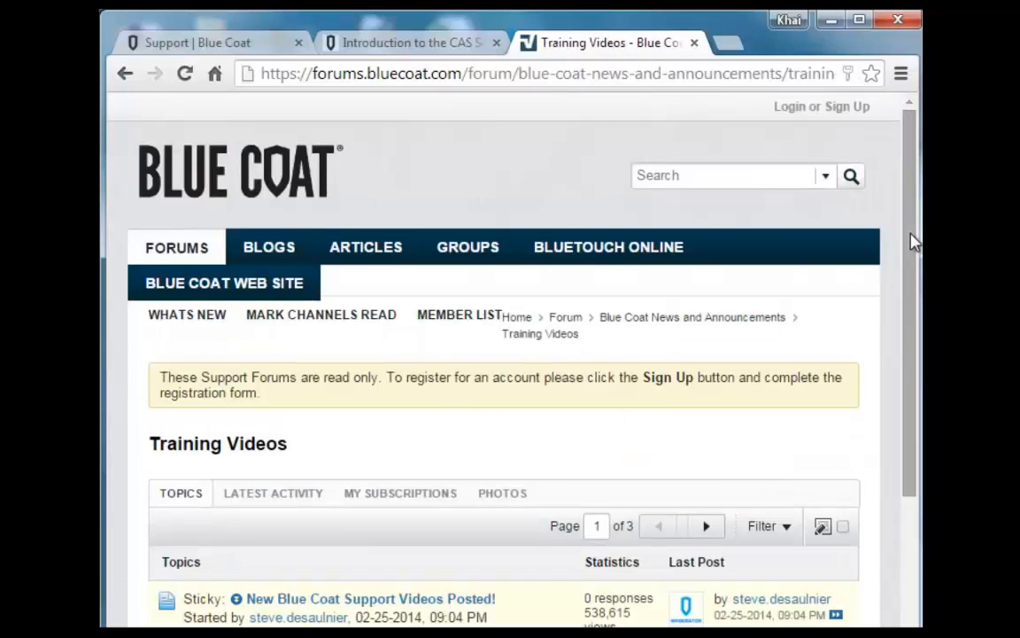
pyautogui.scroll(-3)
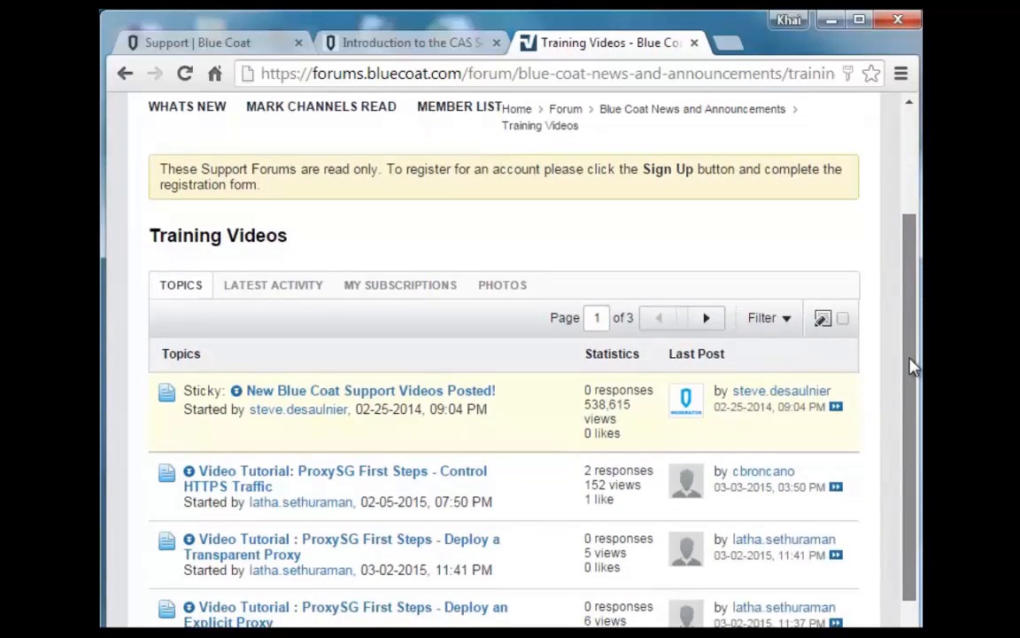
pyautogui.scroll(-3)
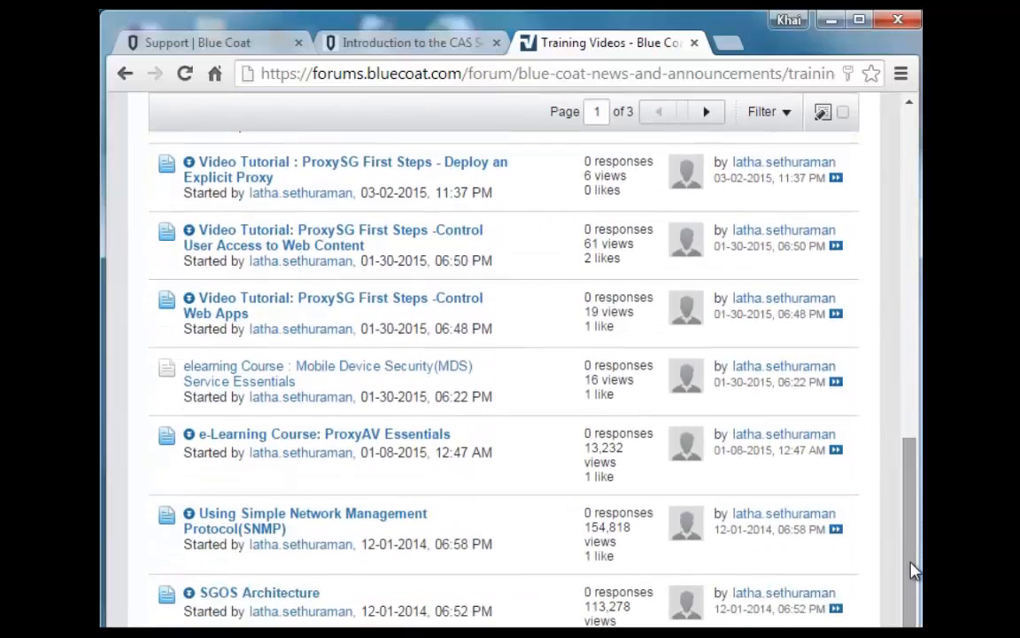
pyautogui.moveTo(447, 381)
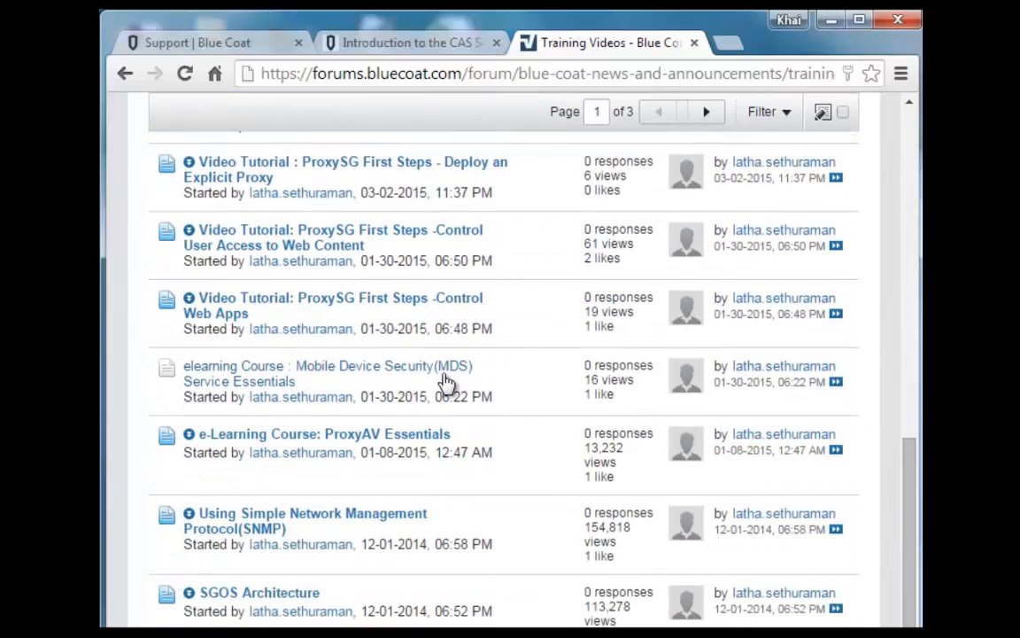
pyautogui.moveTo(377, 370)
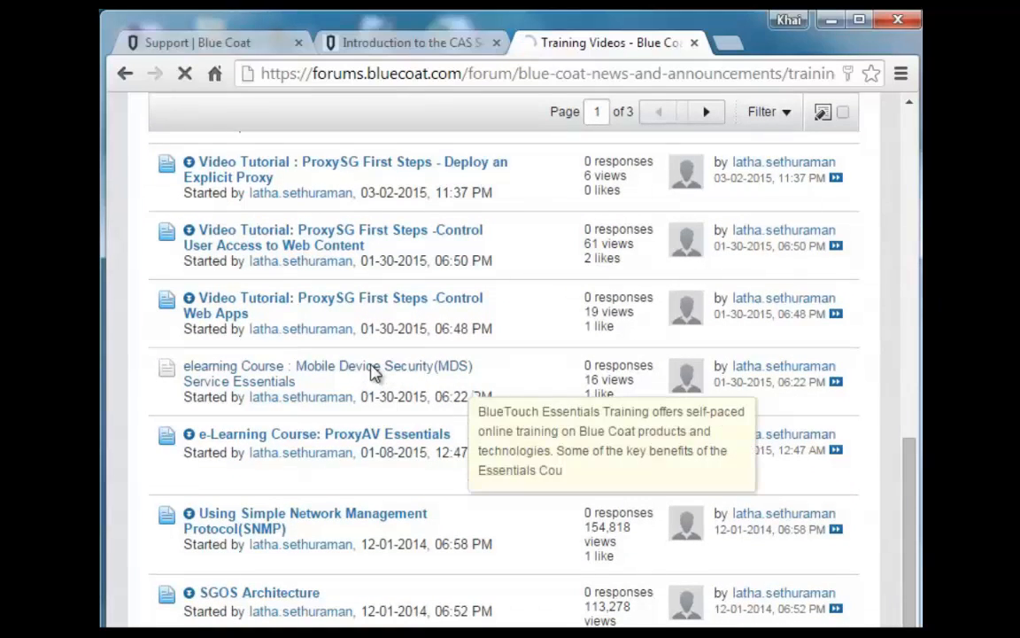
pyautogui.click(327, 366)
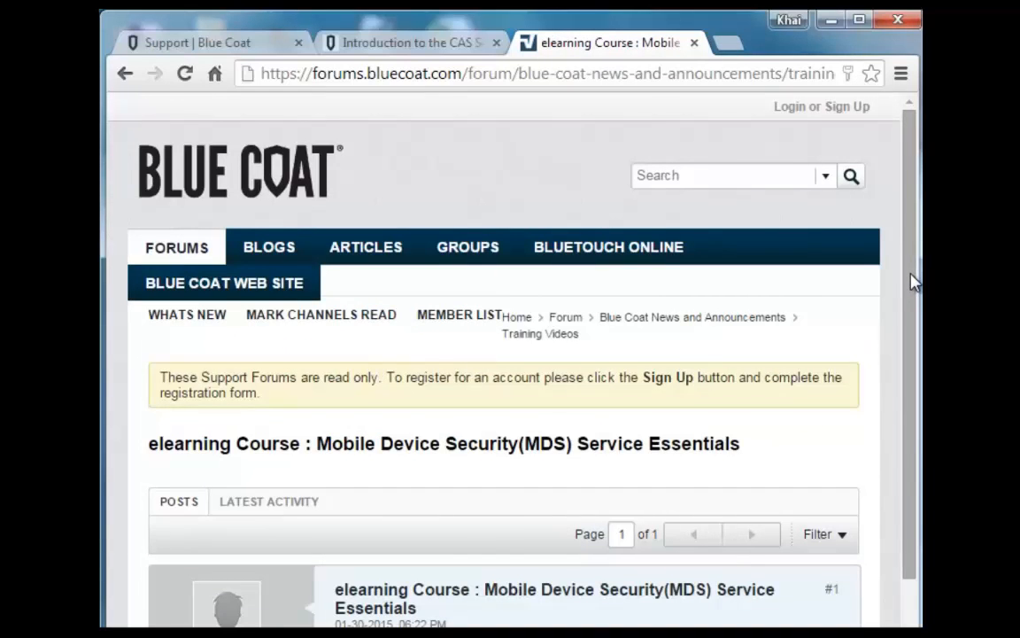
pyautogui.scroll(-3)
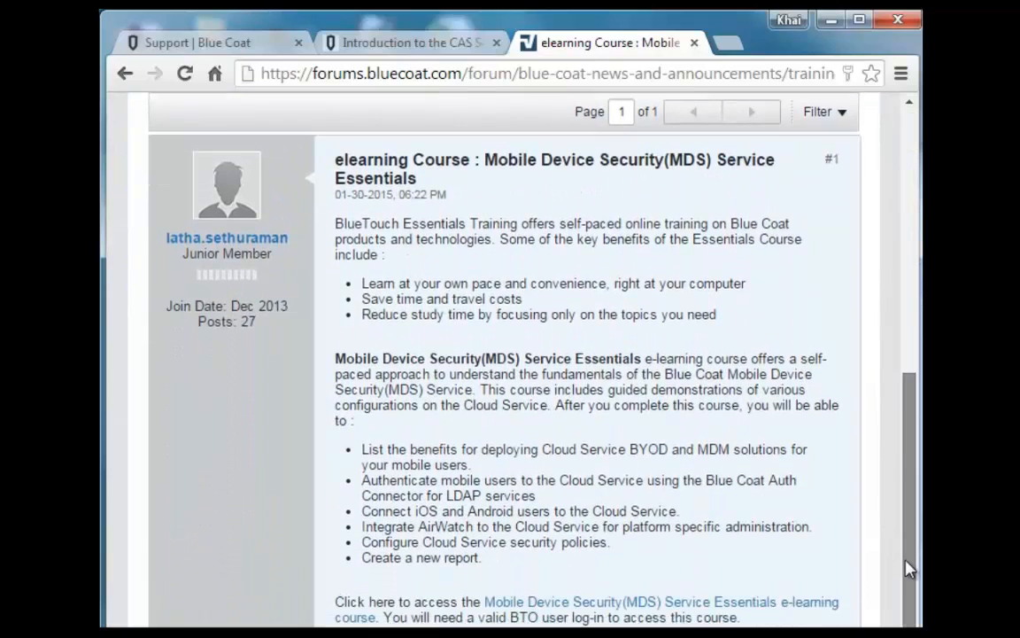